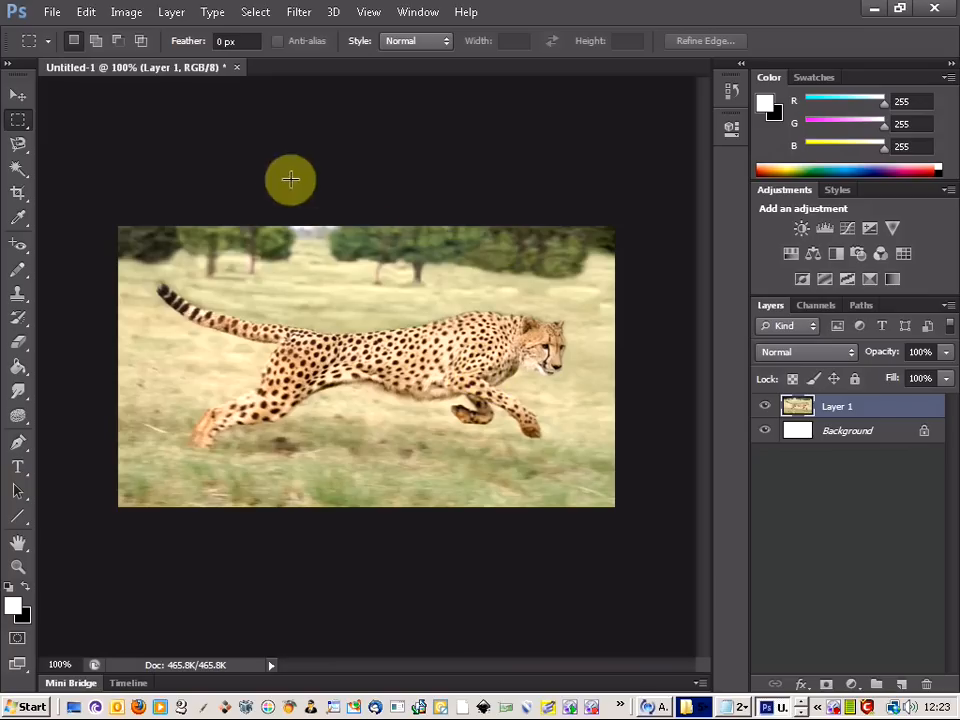
mouse_move(184, 274)
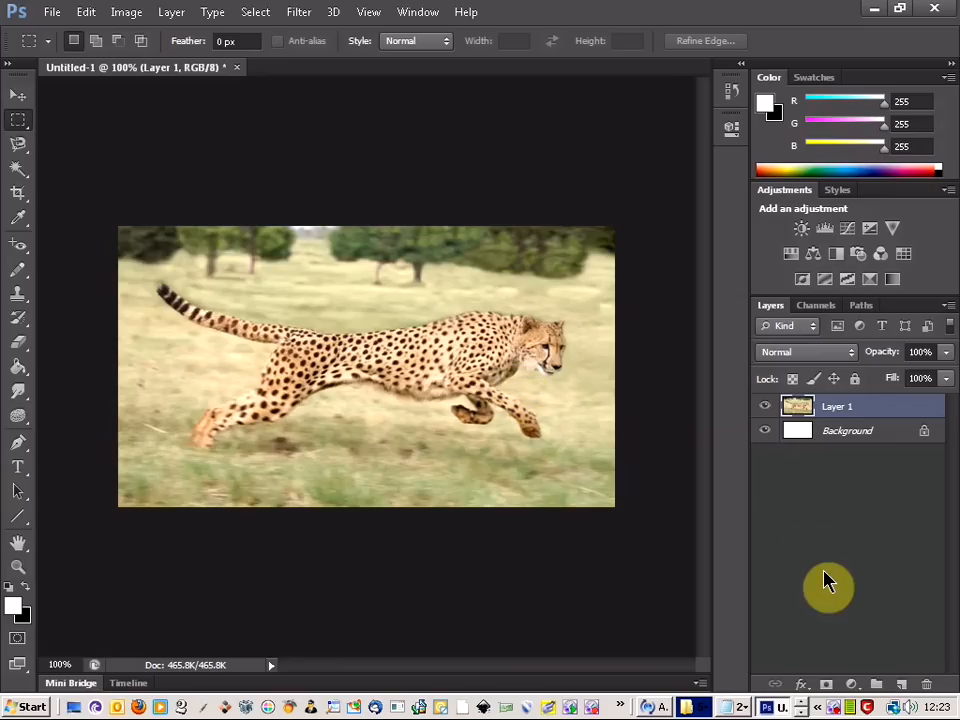
mouse_move(880, 438)
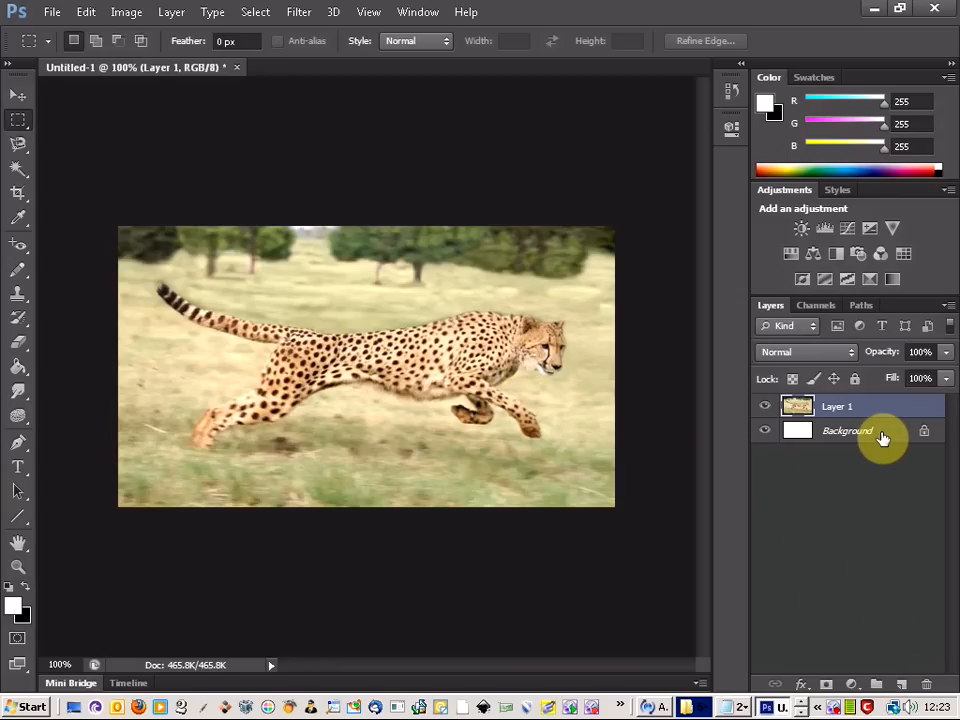
Delete the Background layer so only the cheetah photo remains.
click(924, 684)
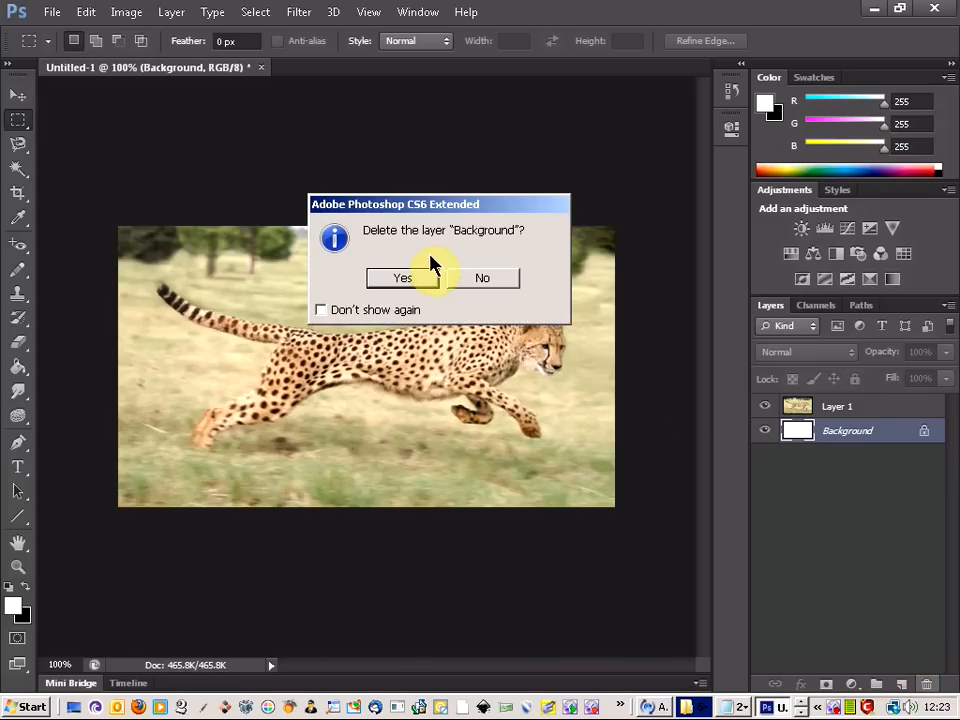
click(402, 278)
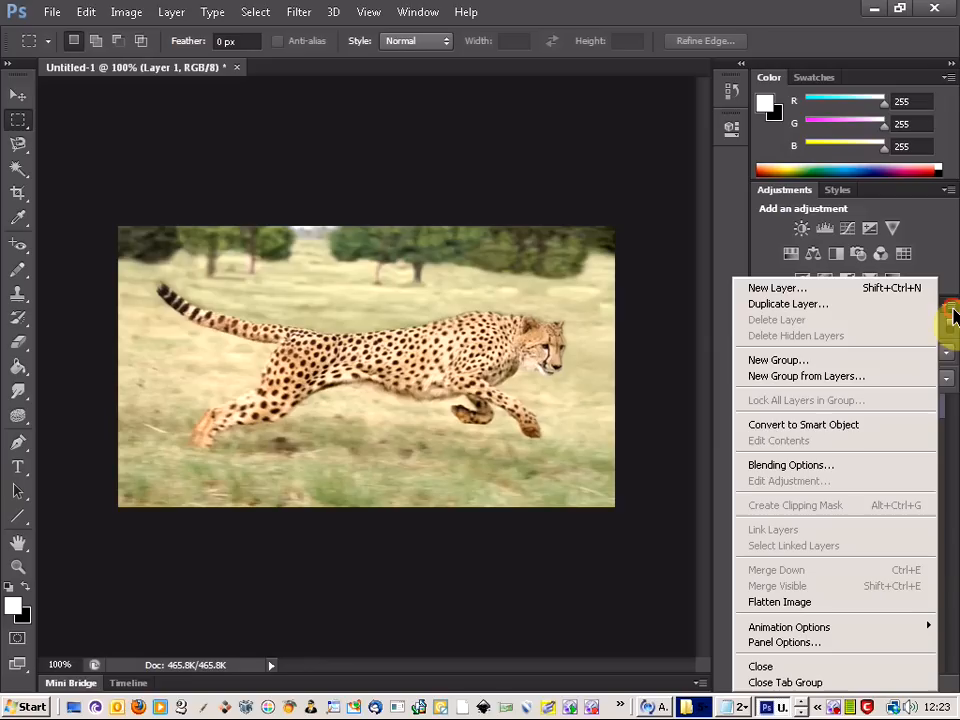
Duplicate the cheetah layer and add a layer mask to the copy.
click(788, 304)
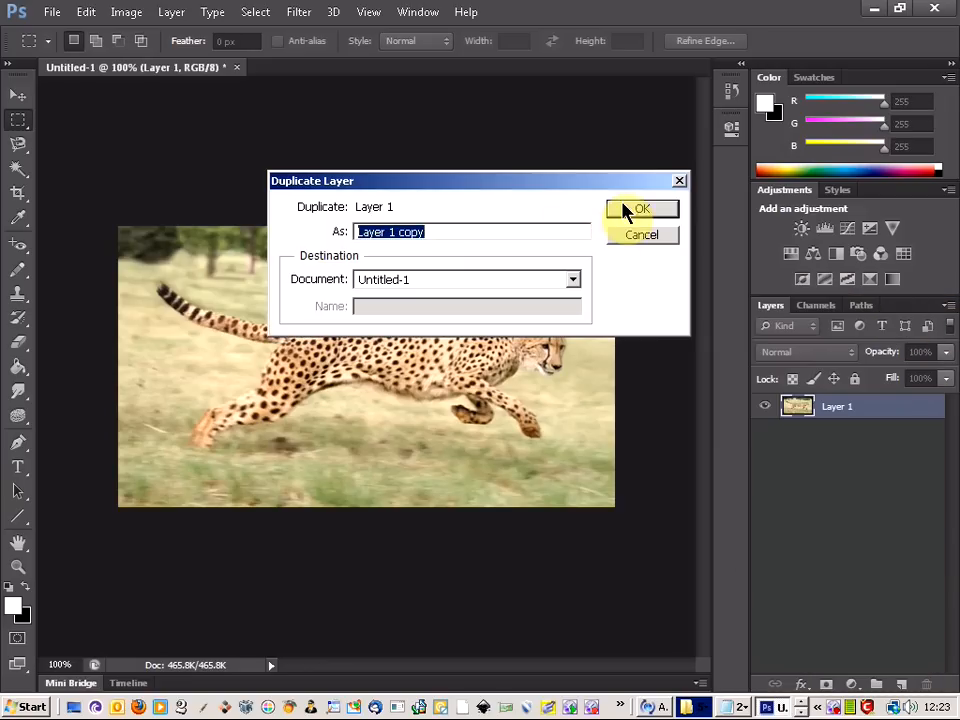
click(640, 208)
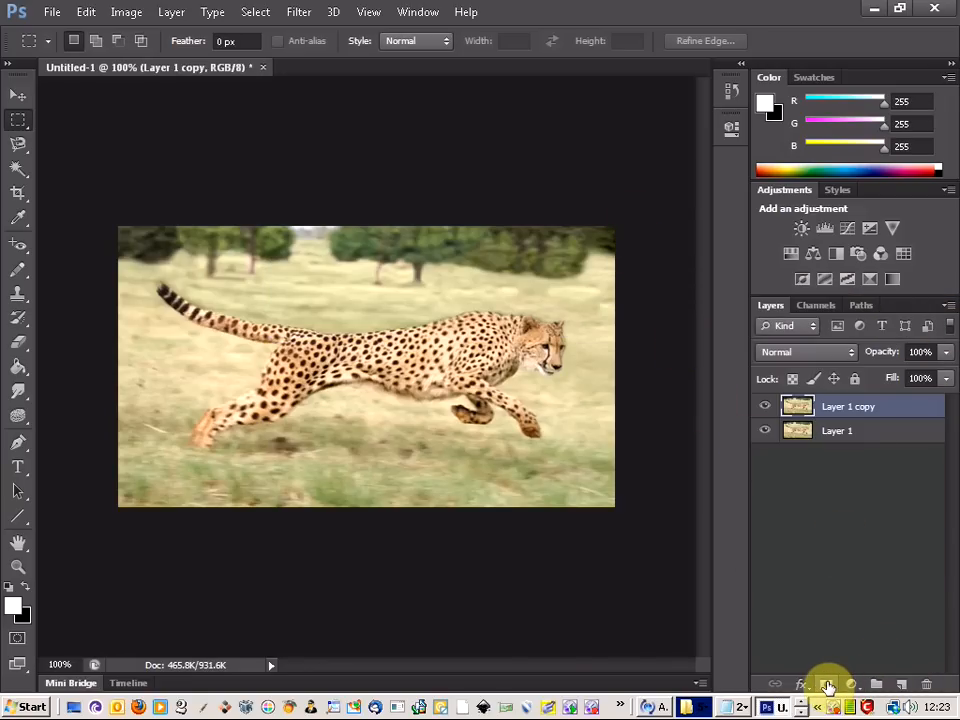
click(826, 684)
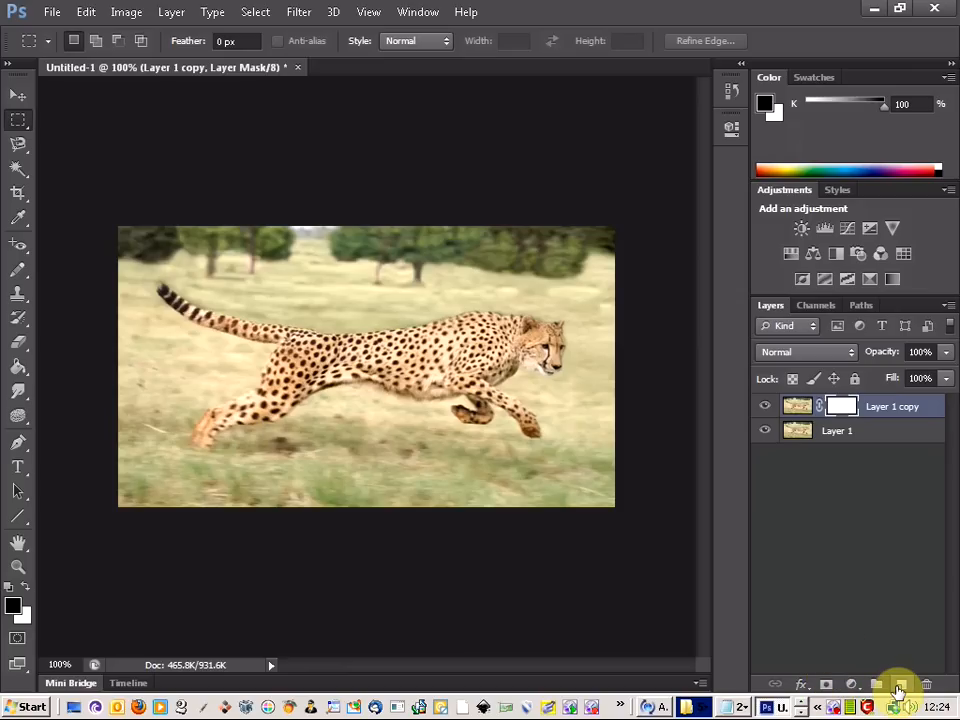
Add a new empty layer above the masked cheetah copy.
click(900, 684)
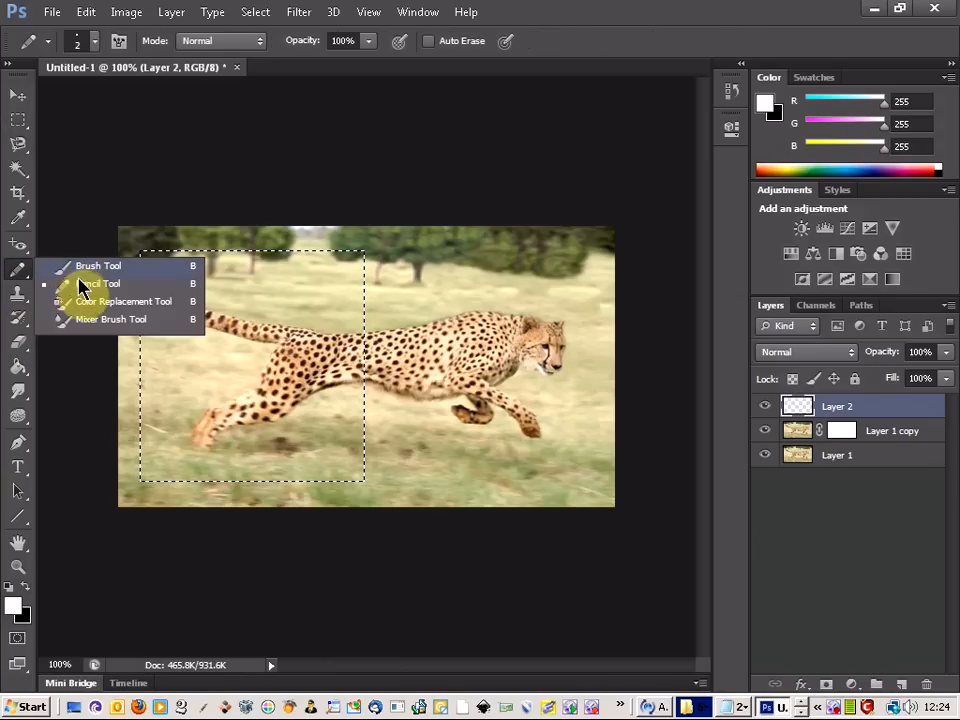
Paint the rectangular selection solid white with a large brush.
click(98, 264)
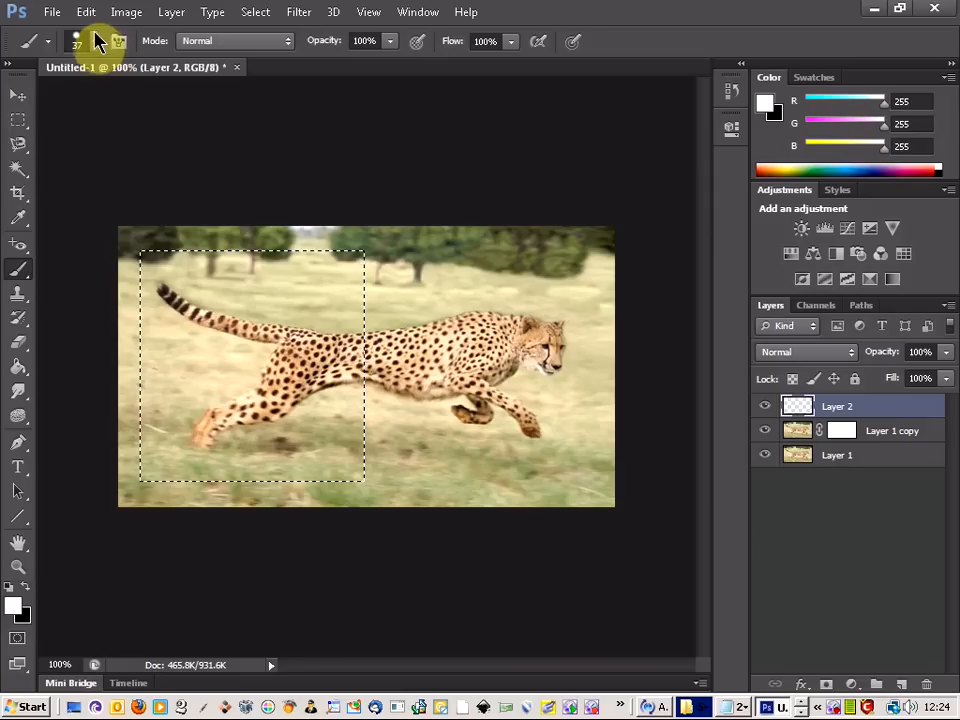
click(96, 40)
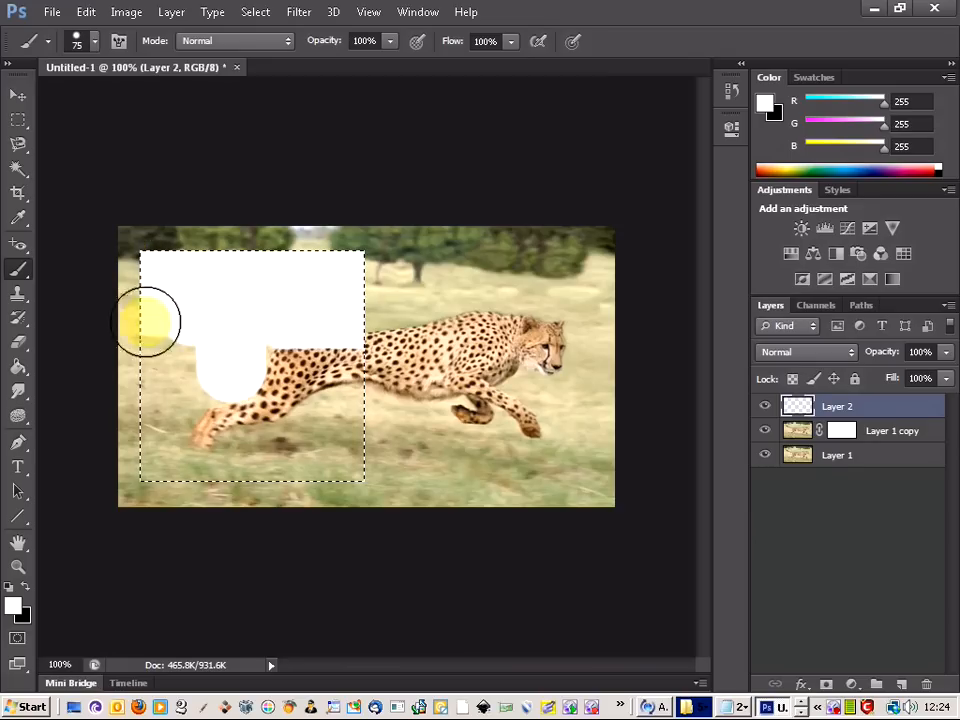
drag(150, 320, 136, 420)
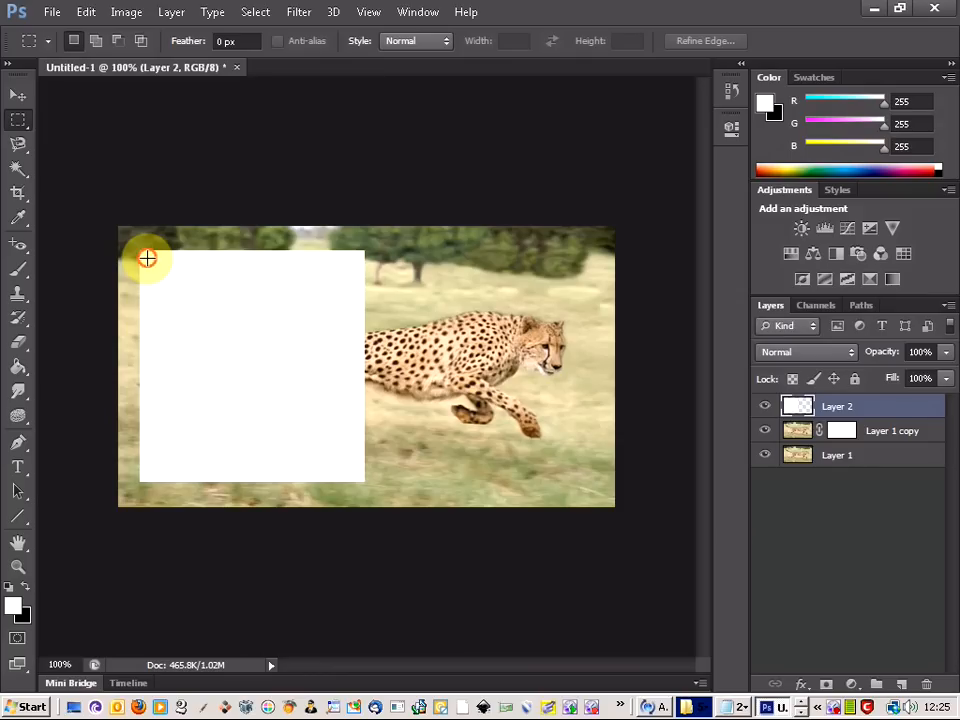
Select a smaller rectangle inside the white one, leaving a thin border.
drag(148, 258, 264, 380)
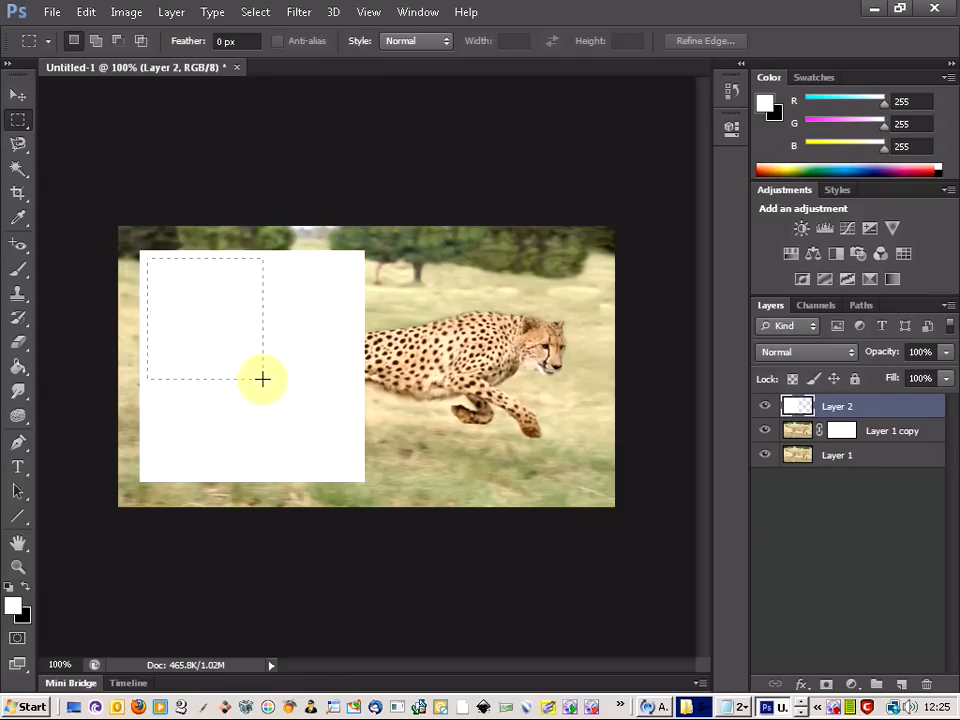
drag(264, 380, 356, 472)
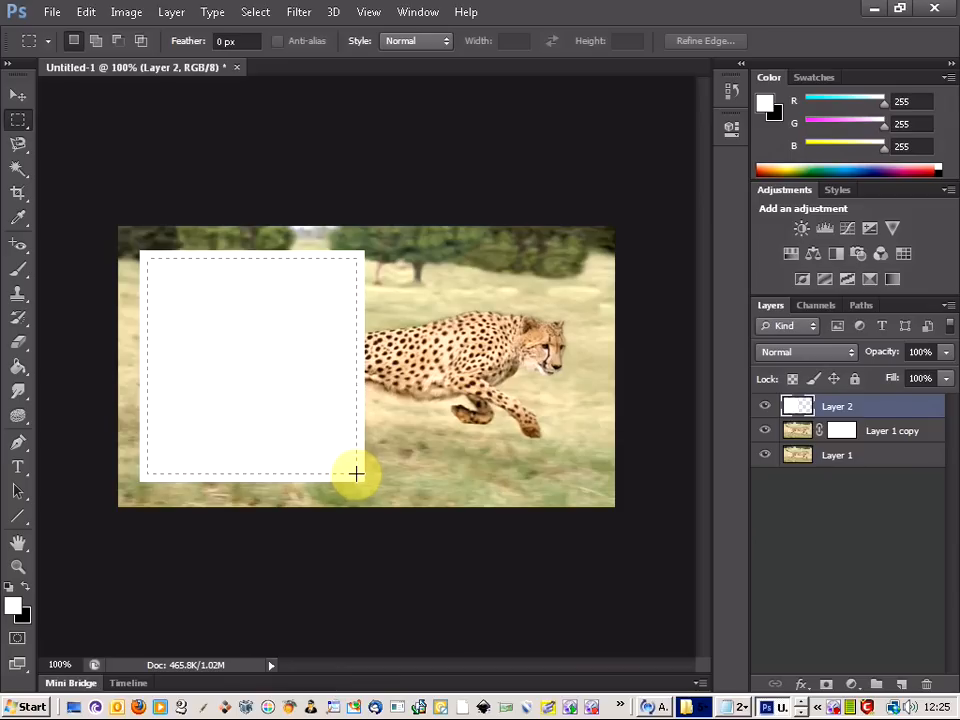
mouse_move(362, 482)
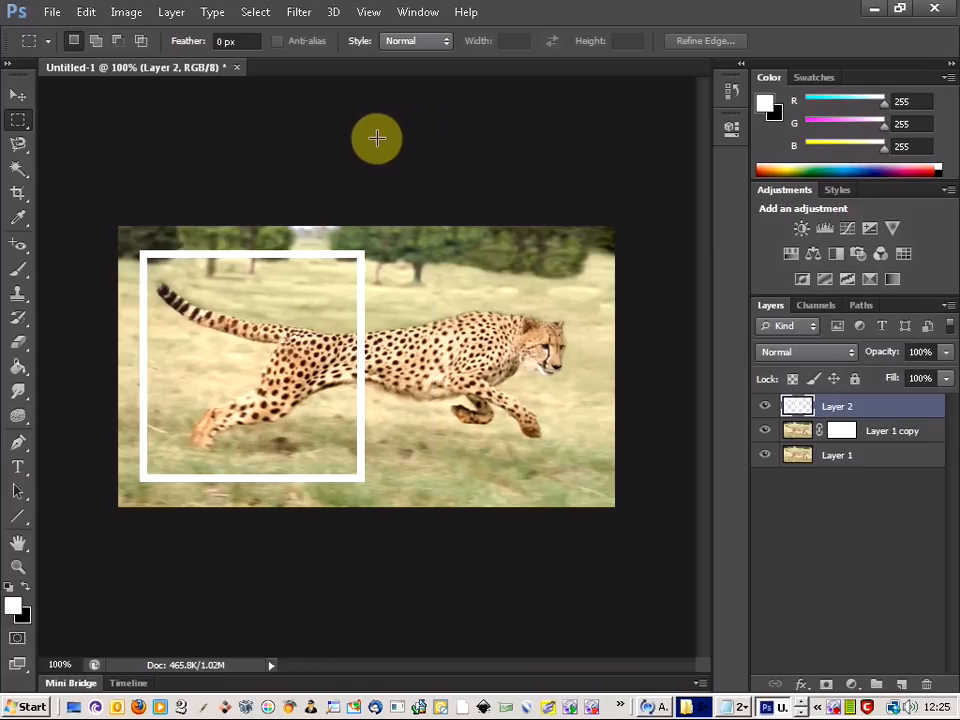
mouse_move(334, 196)
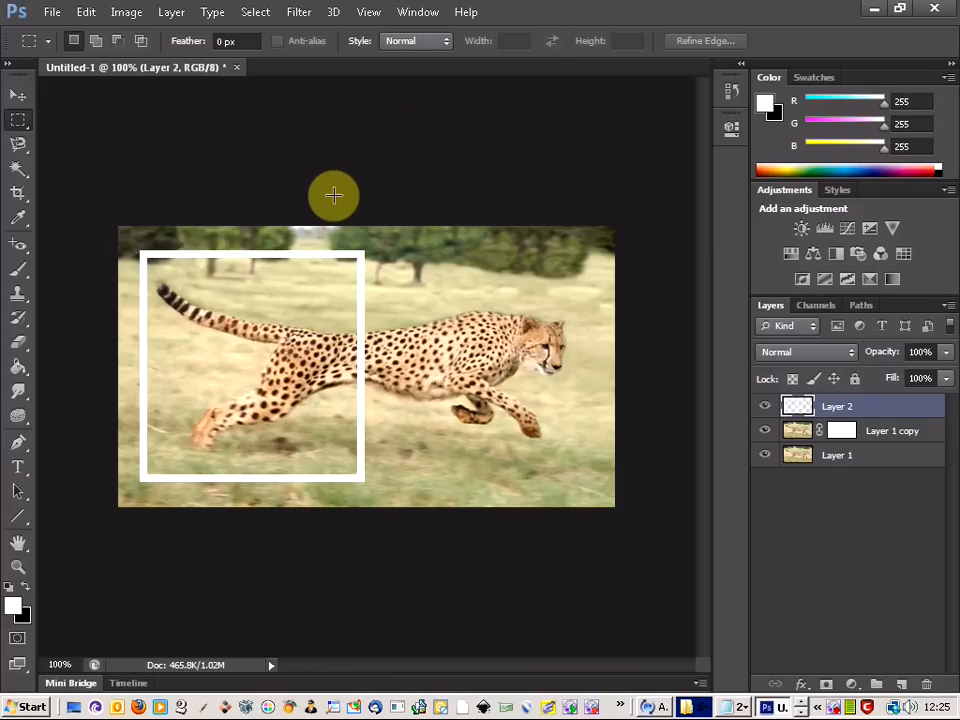
mouse_move(82, 212)
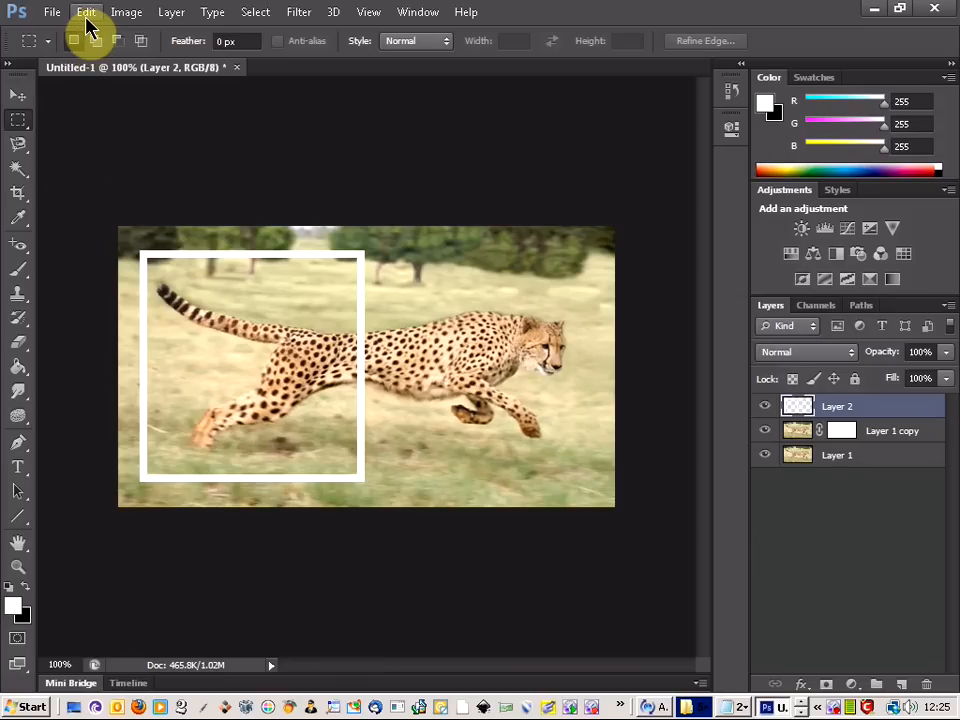
Perspective-transform the frame so its right side is taller, and apply it.
click(86, 12)
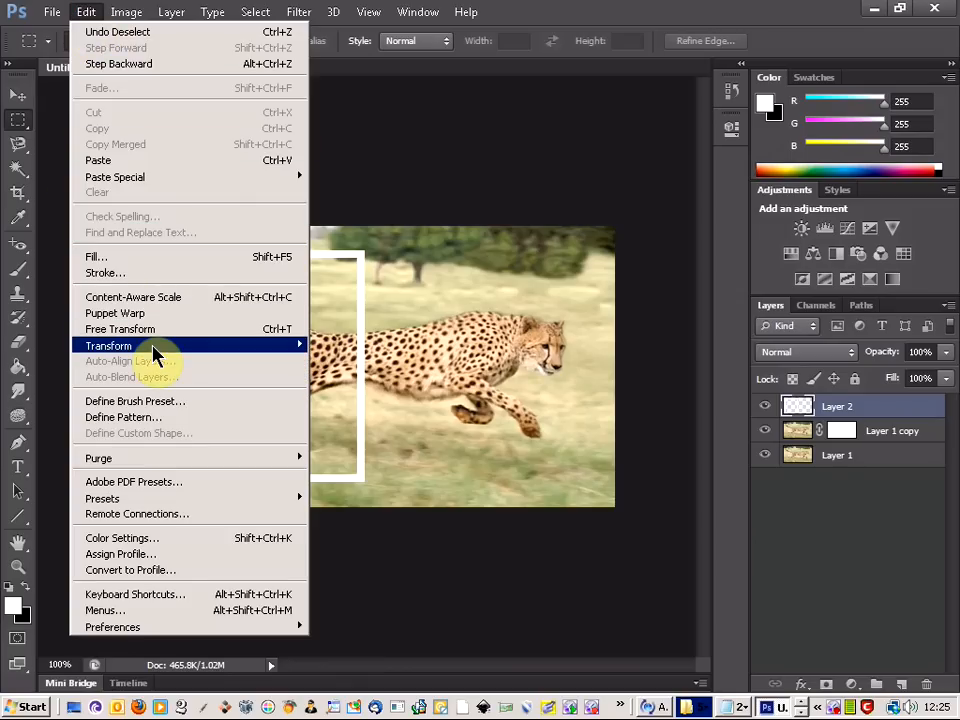
click(120, 328)
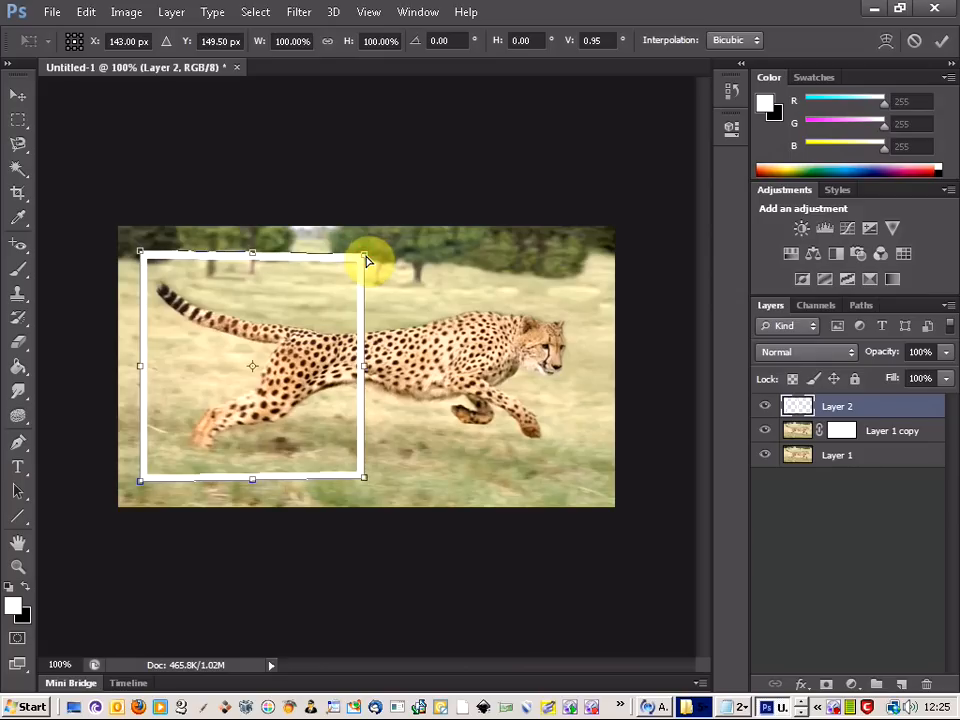
drag(364, 252, 368, 272)
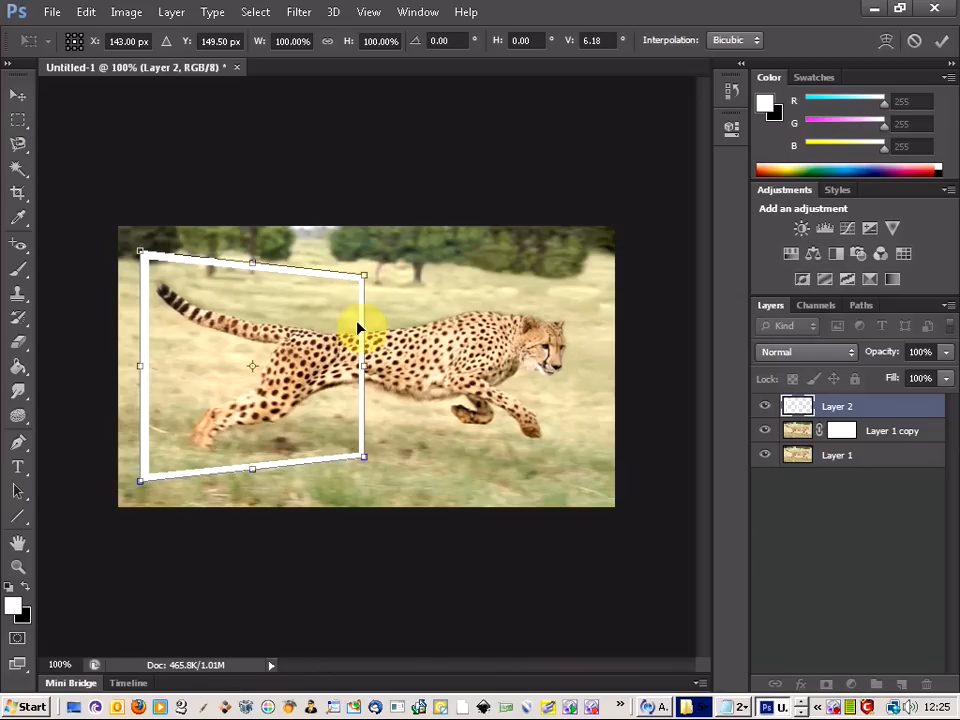
mouse_move(248, 284)
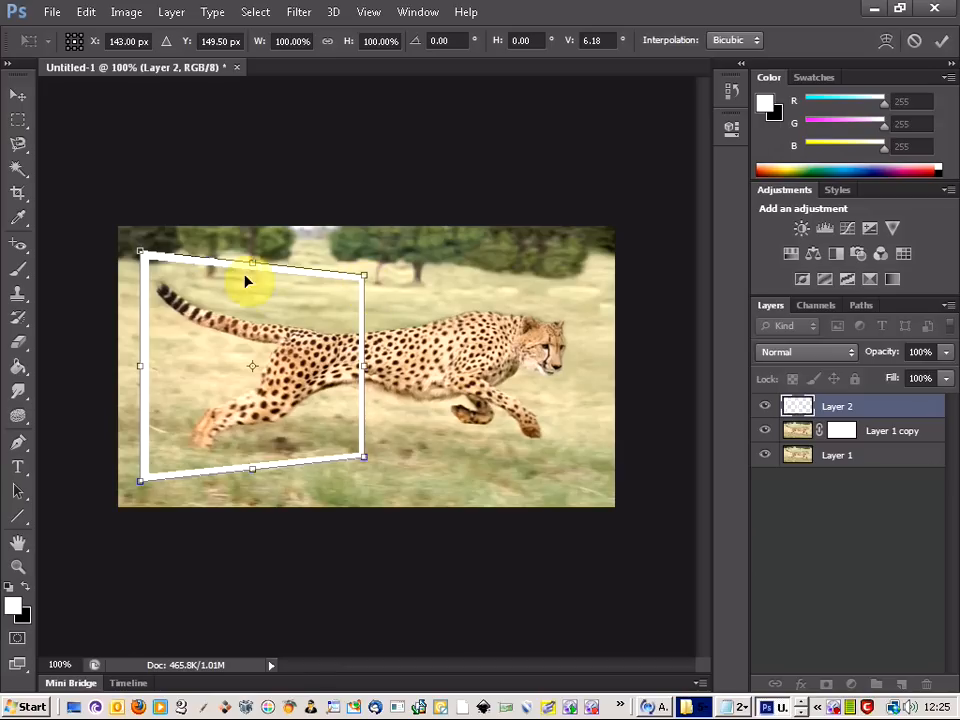
click(18, 118)
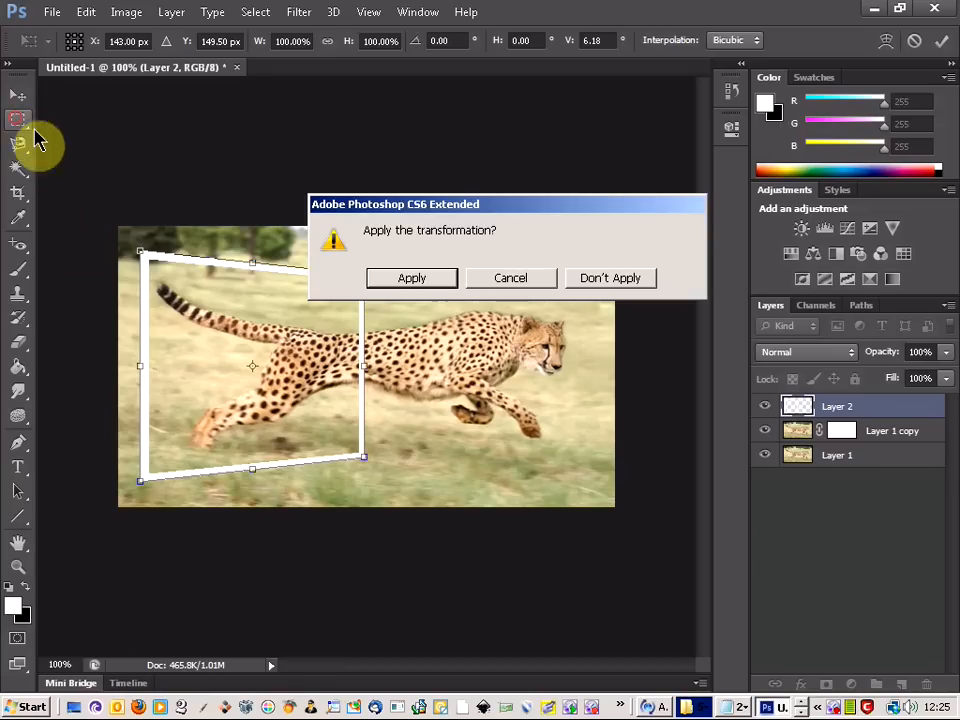
click(412, 278)
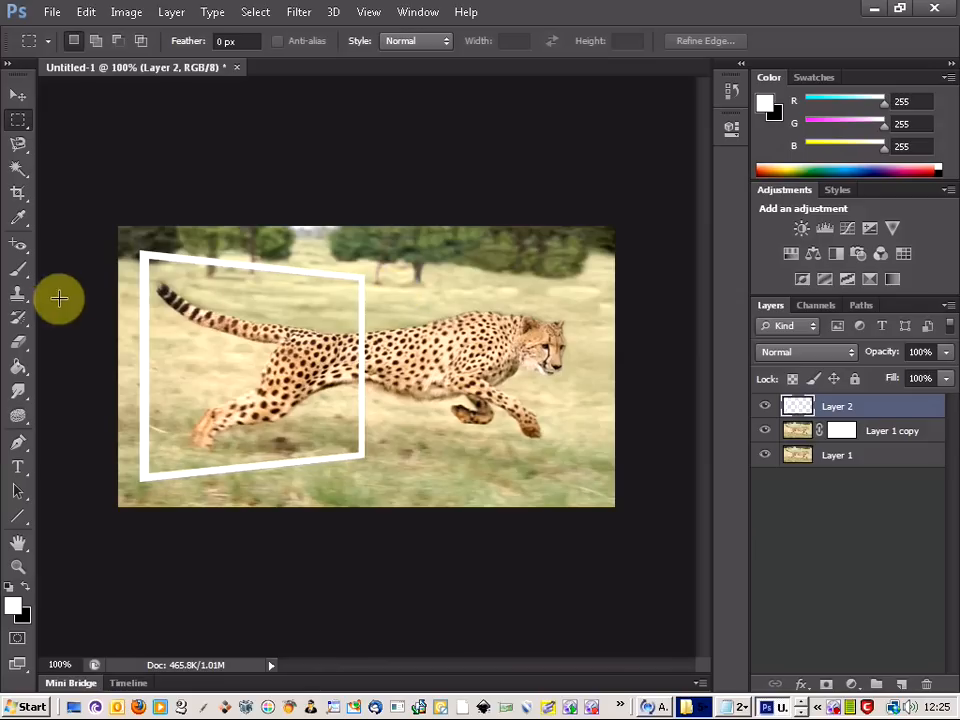
Erase the frame's right border where it crosses the cheetah's body.
click(18, 342)
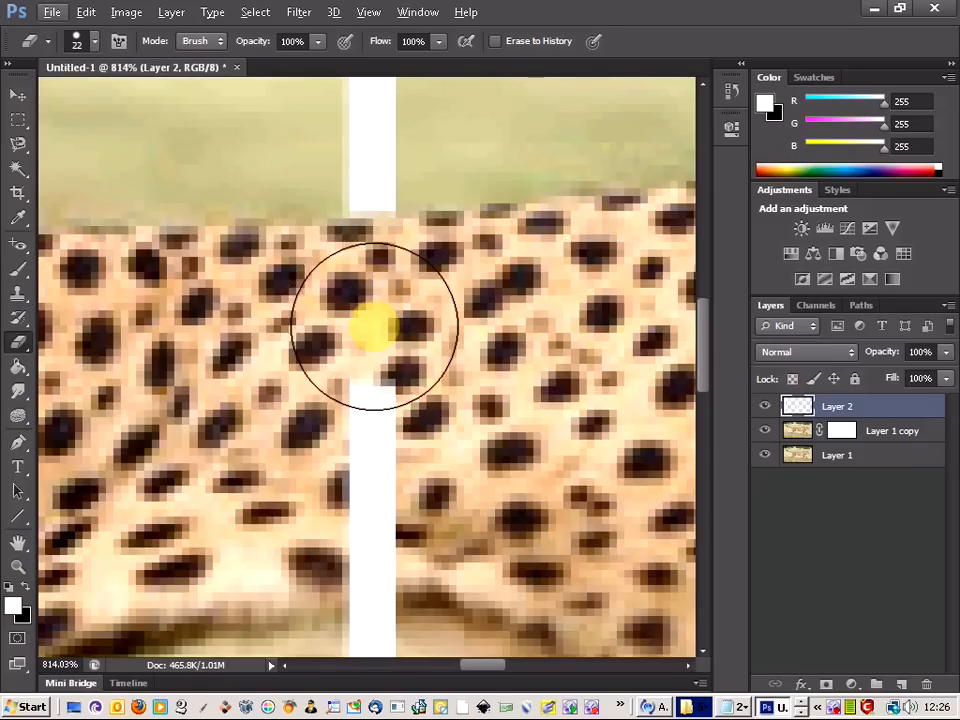
drag(372, 328, 372, 510)
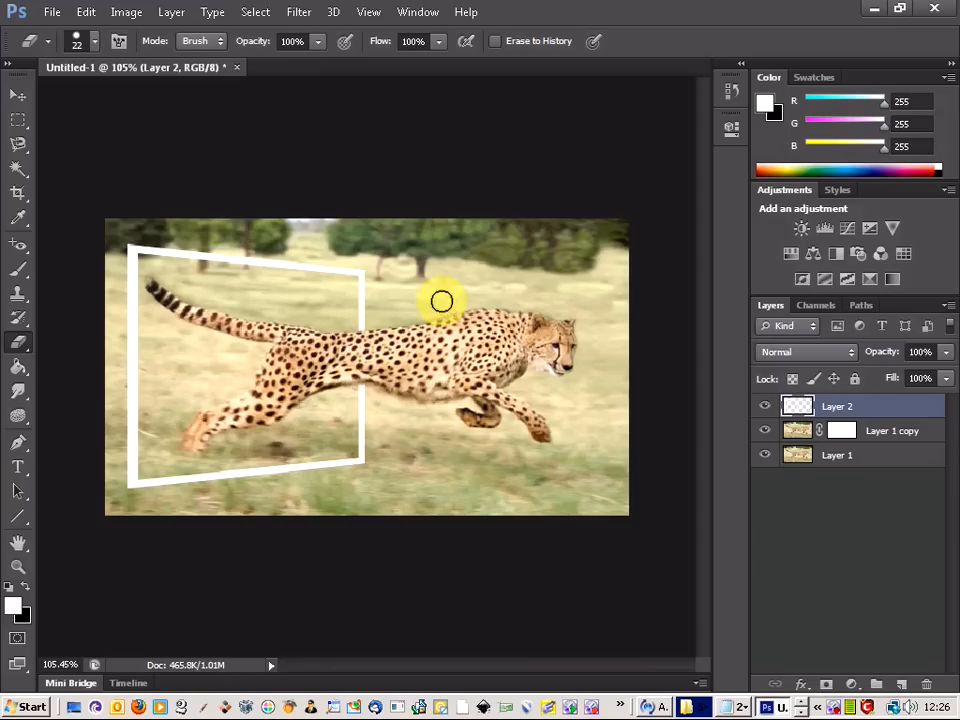
mouse_move(244, 276)
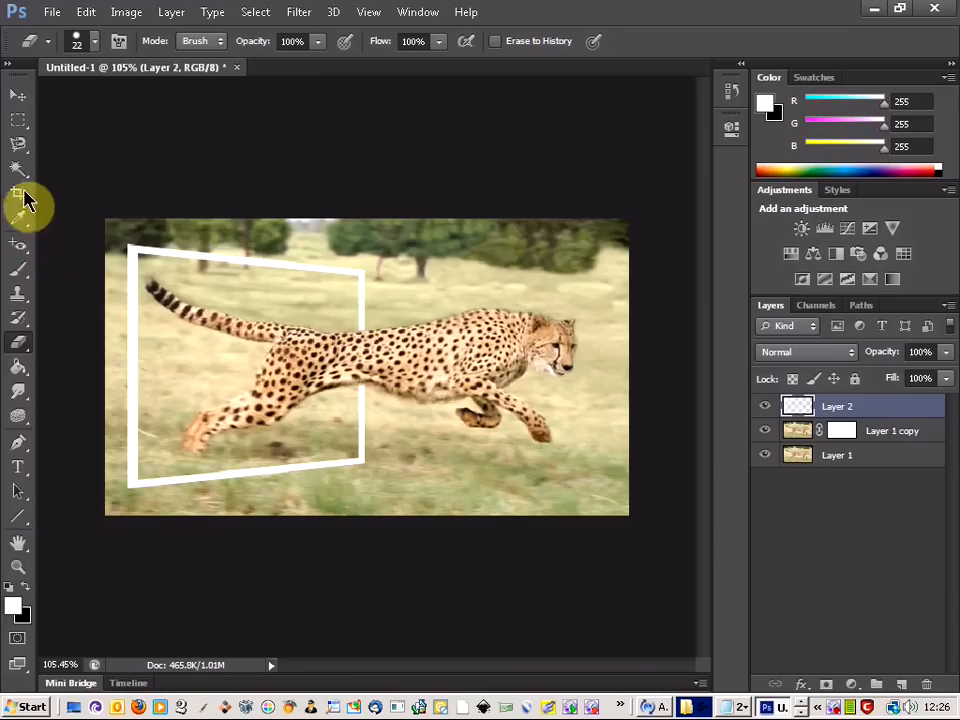
mouse_move(18, 150)
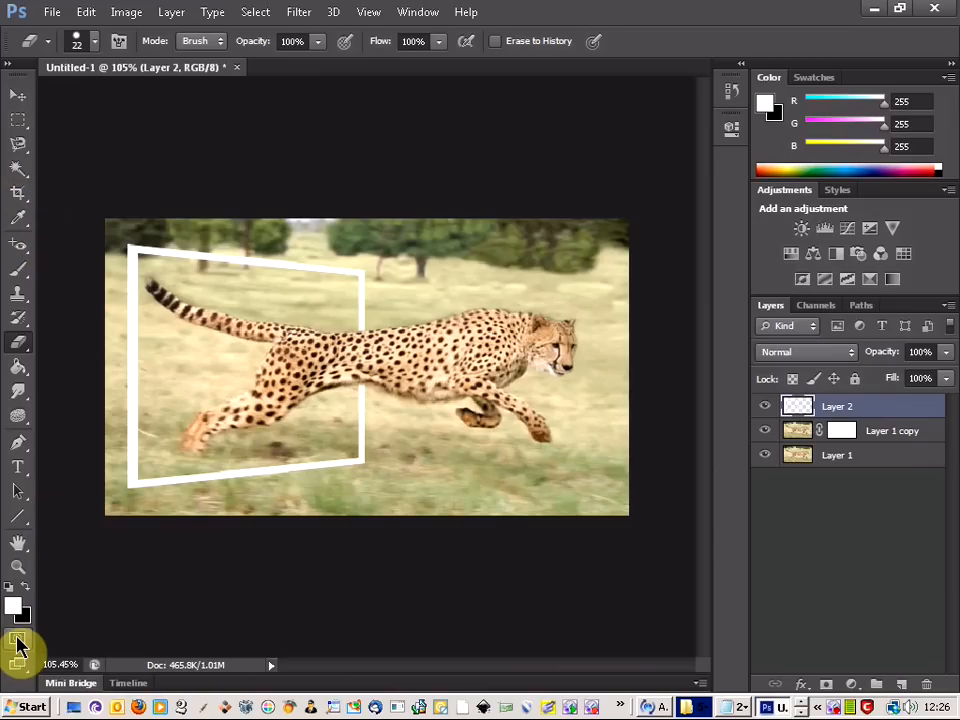
mouse_move(18, 642)
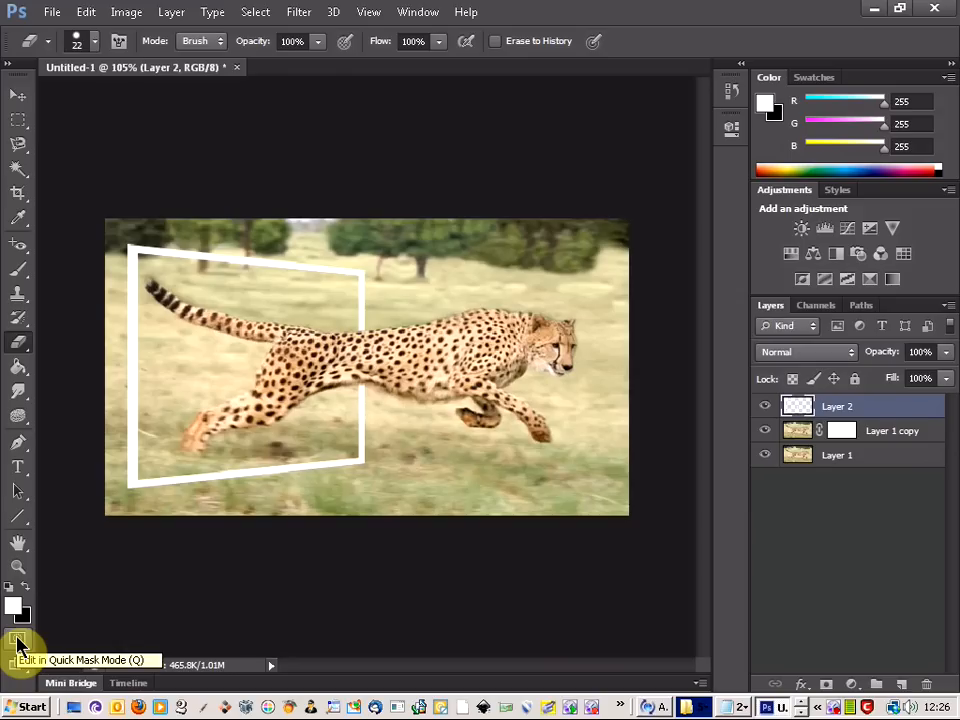
Enter Quick Mask mode on the frame layer.
click(16, 644)
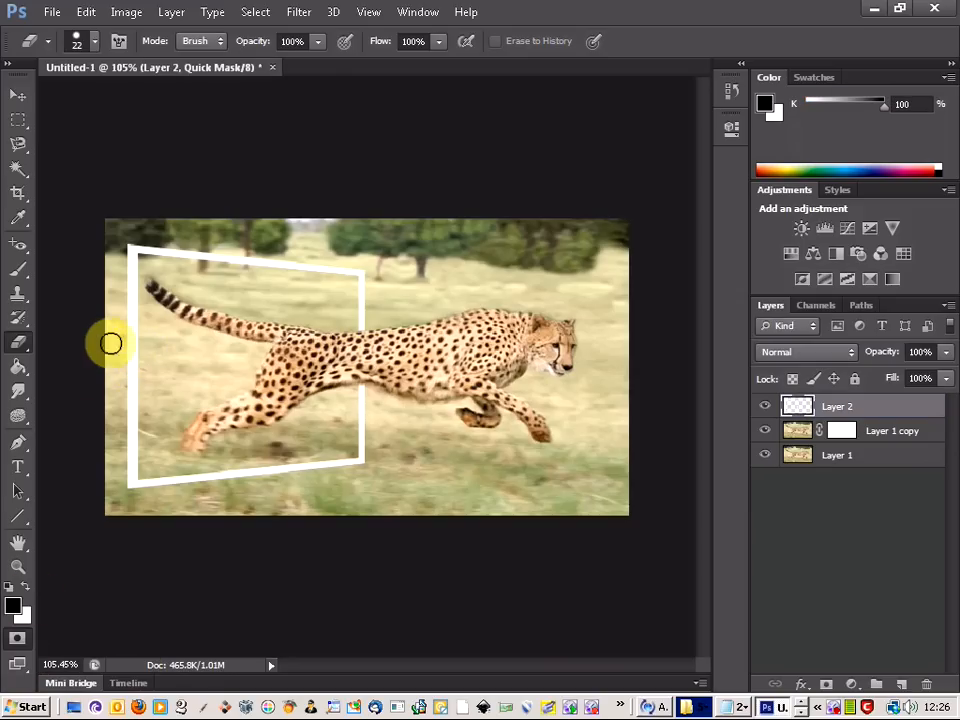
mouse_move(224, 364)
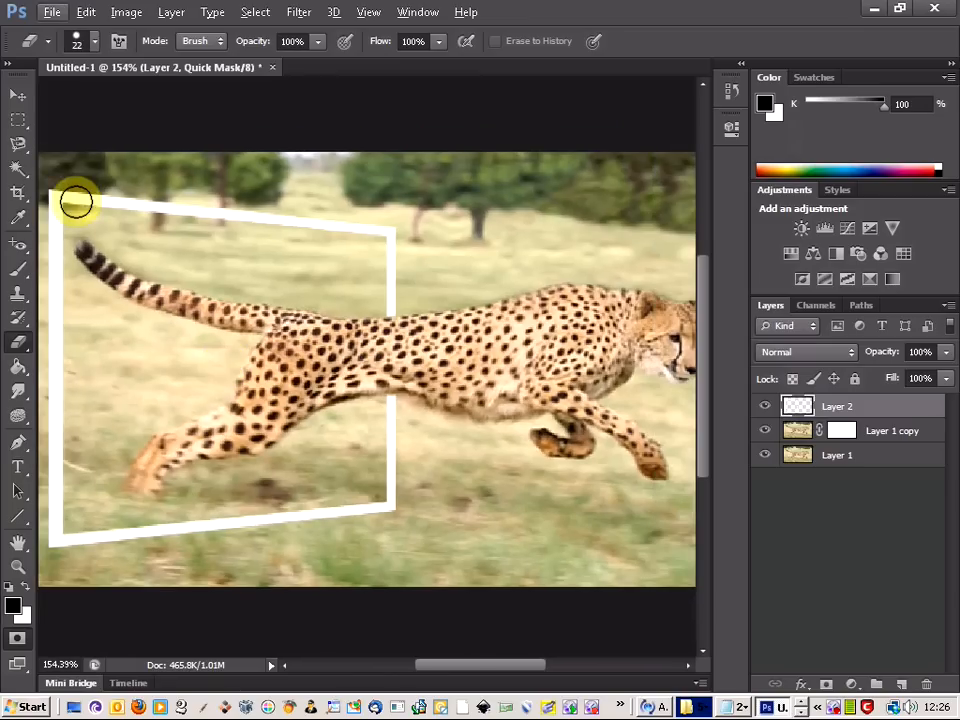
mouse_move(330, 230)
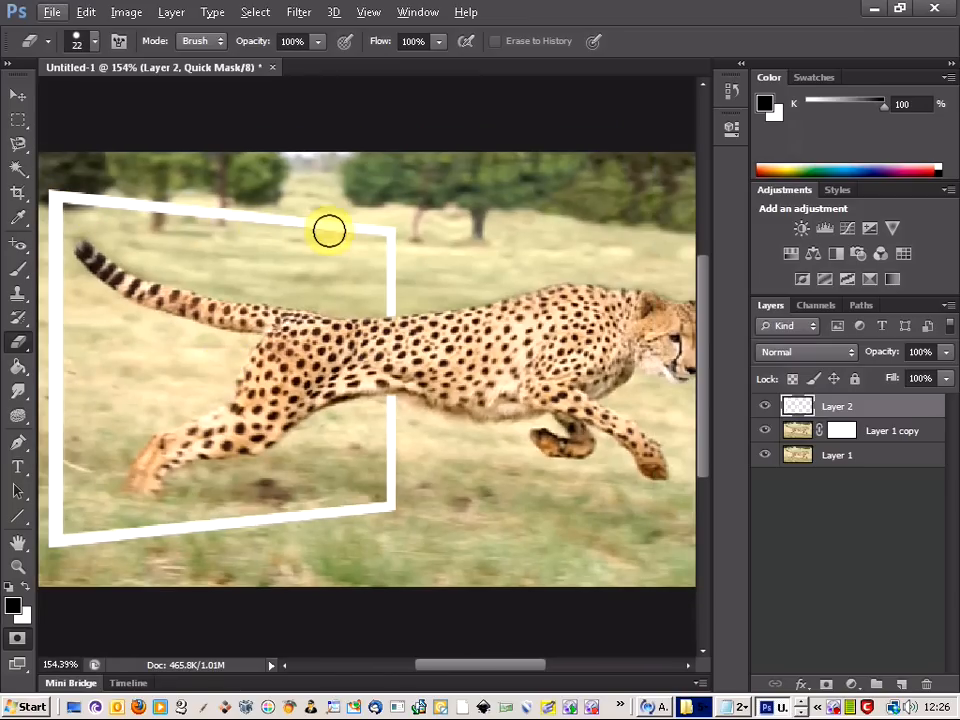
mouse_move(348, 424)
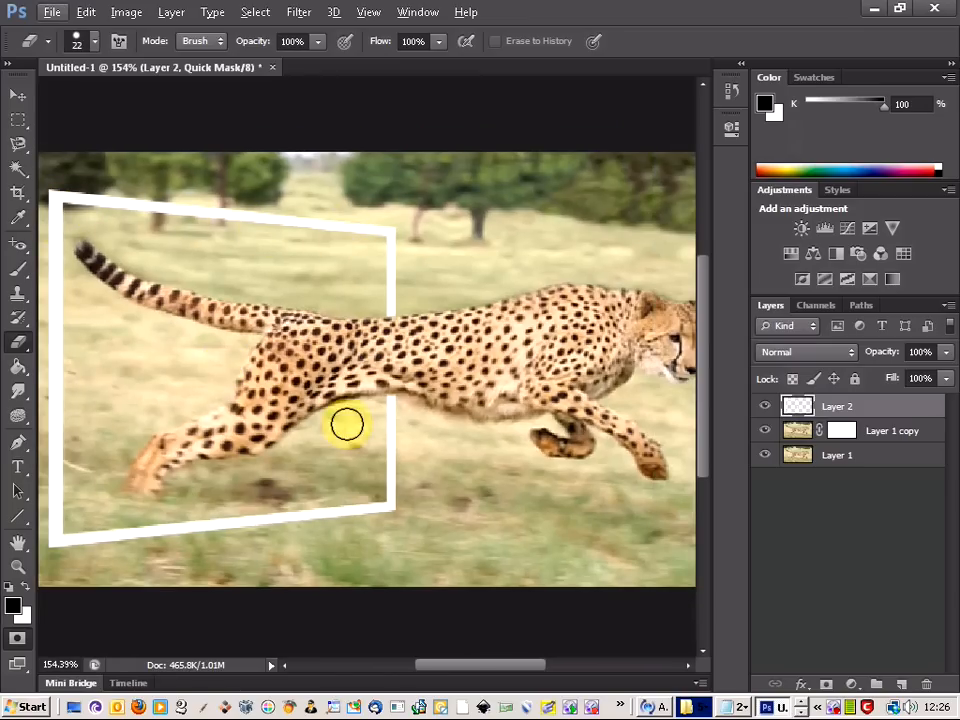
mouse_move(64, 212)
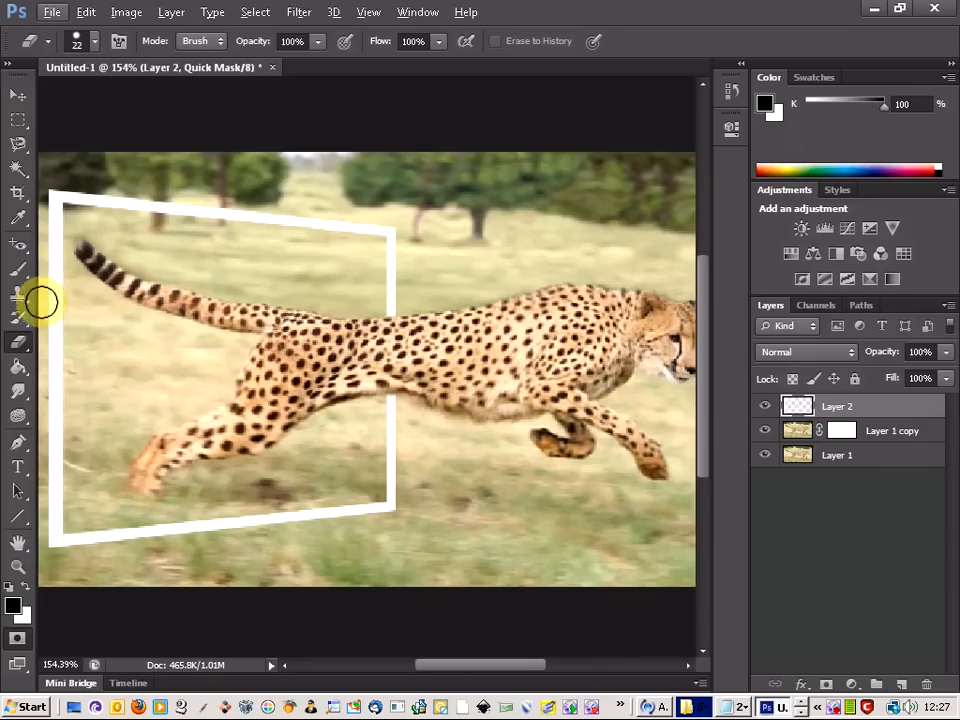
Trace quick-mask lines along the frame's top and bottom edges with the Line tool.
click(18, 516)
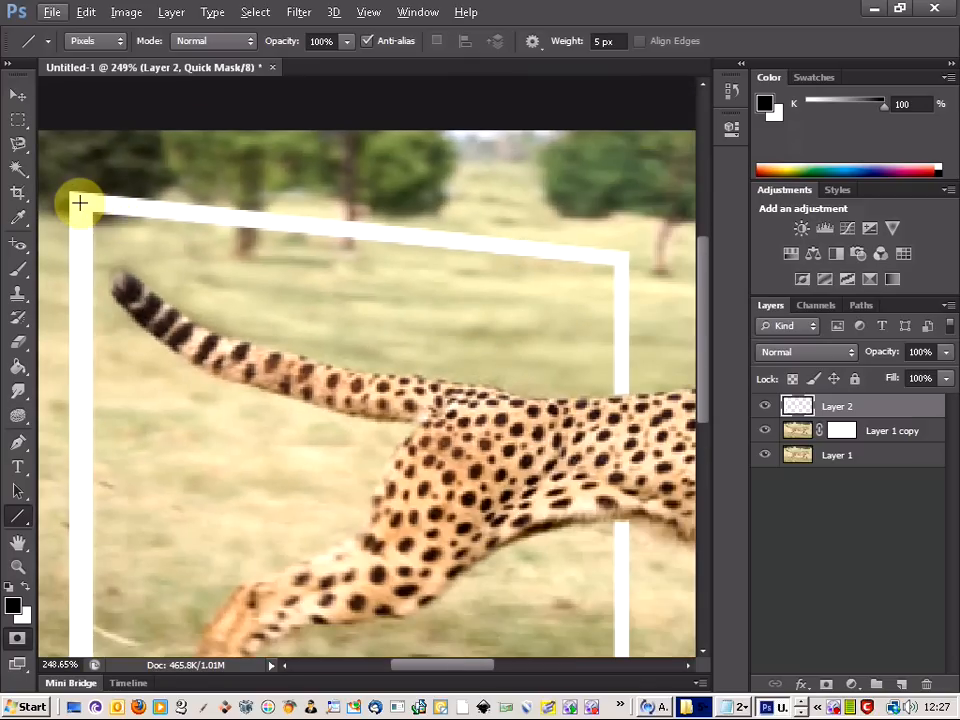
drag(80, 204, 168, 212)
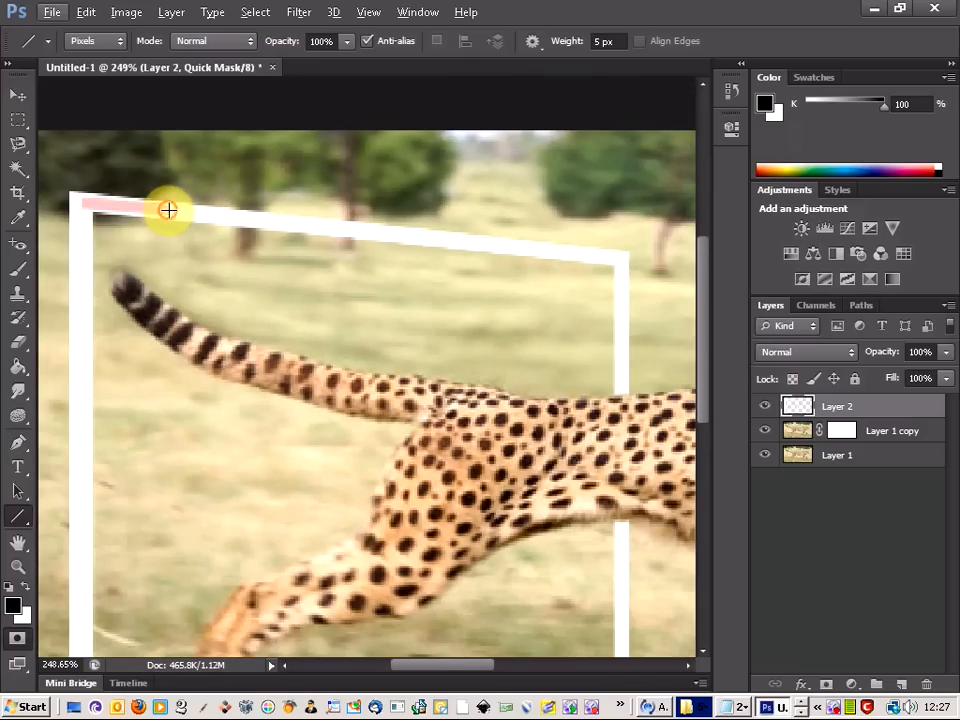
drag(168, 210, 404, 230)
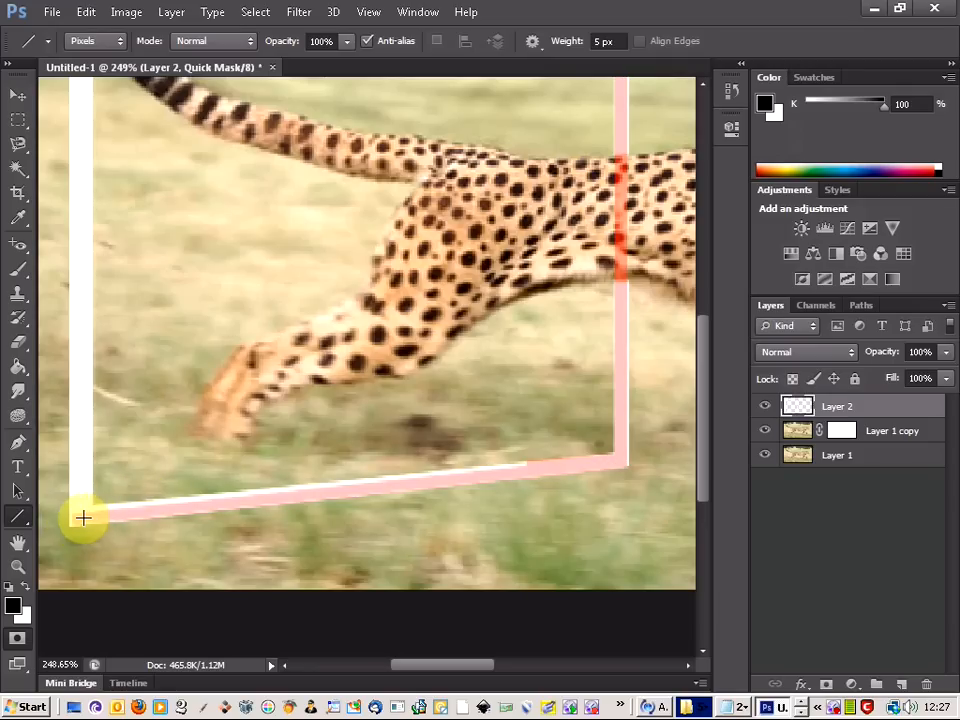
drag(84, 518, 76, 258)
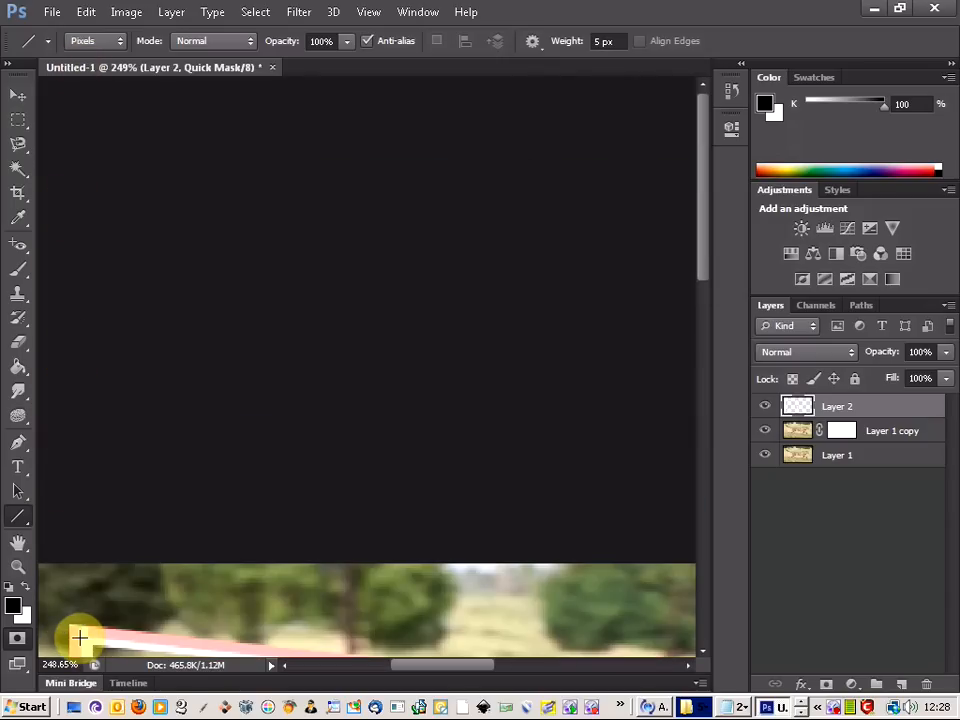
mouse_move(98, 636)
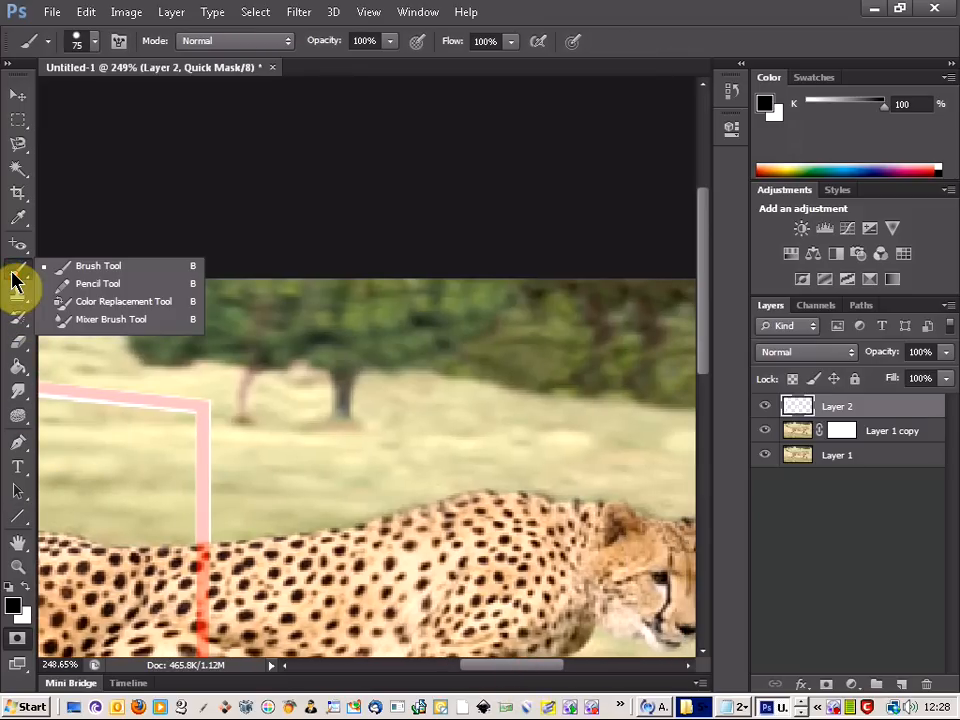
Paint quick mask with the Pencil over the cheetah's back and body beyond the frame.
click(96, 284)
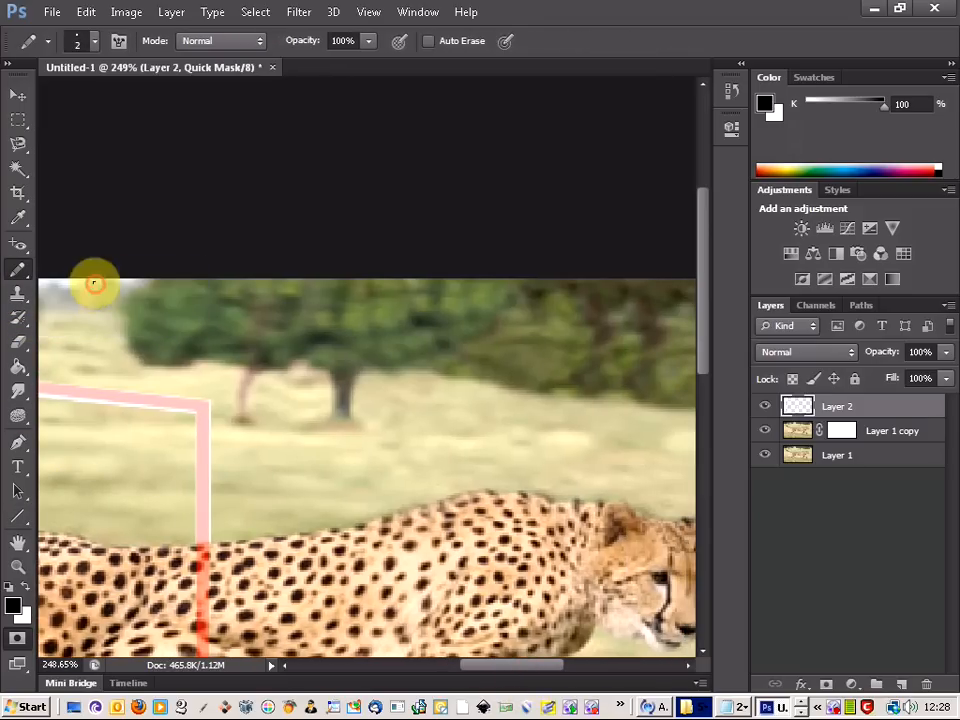
click(96, 40)
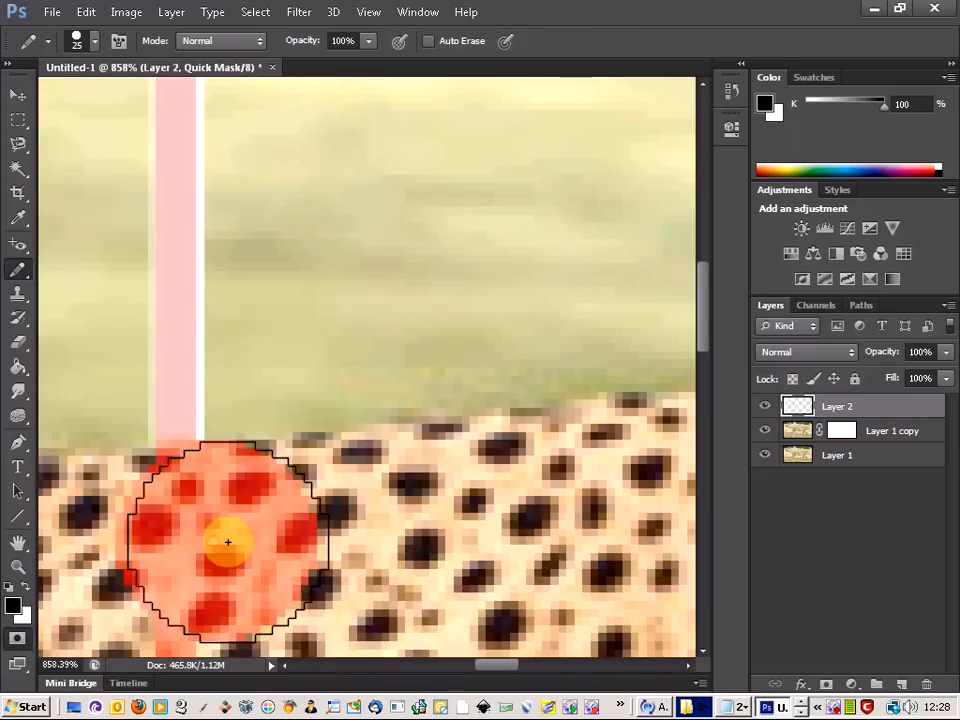
drag(228, 542, 360, 530)
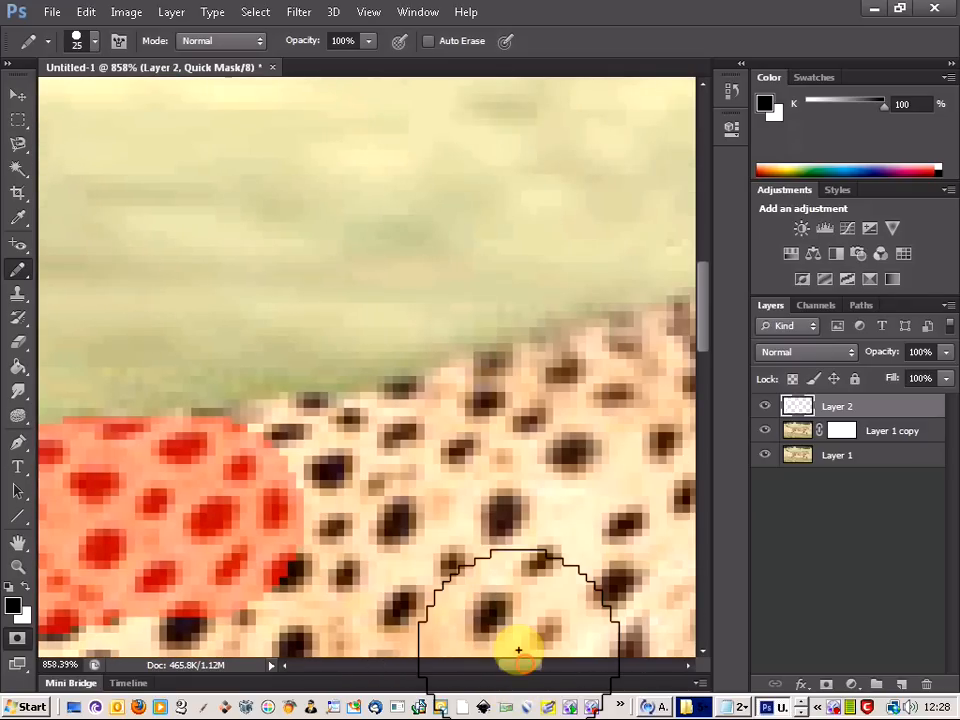
drag(518, 650, 236, 504)
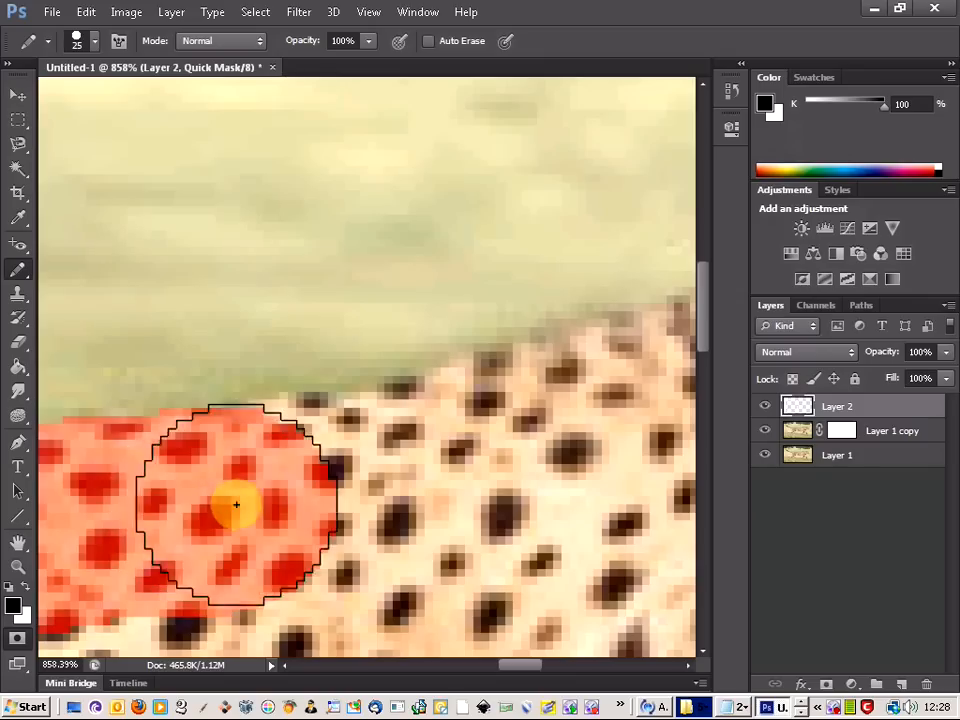
drag(236, 504, 522, 512)
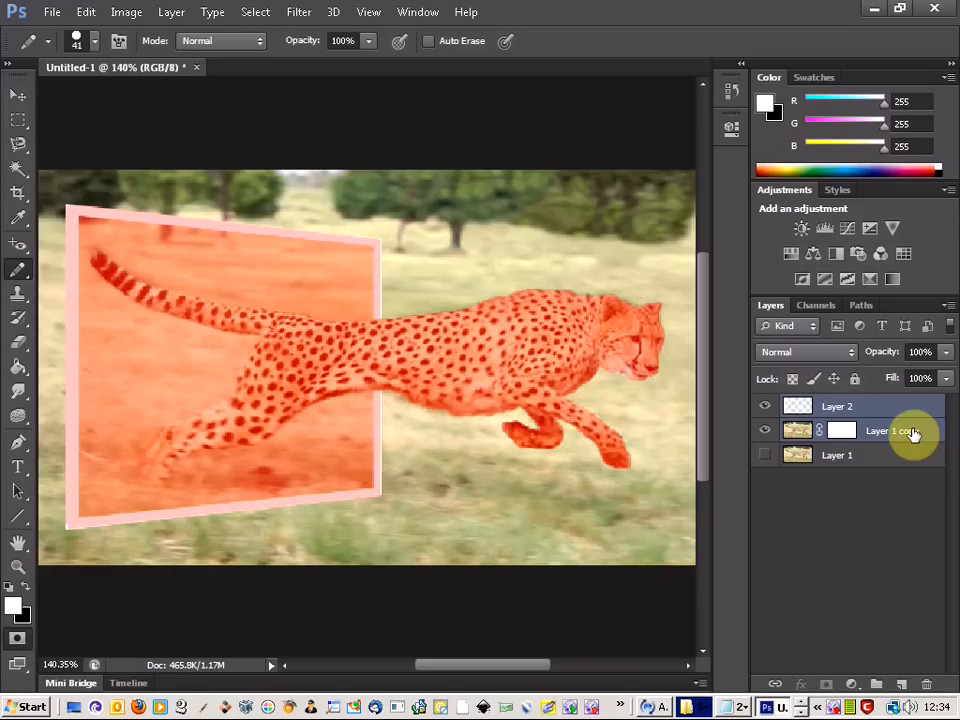
mouse_move(868, 500)
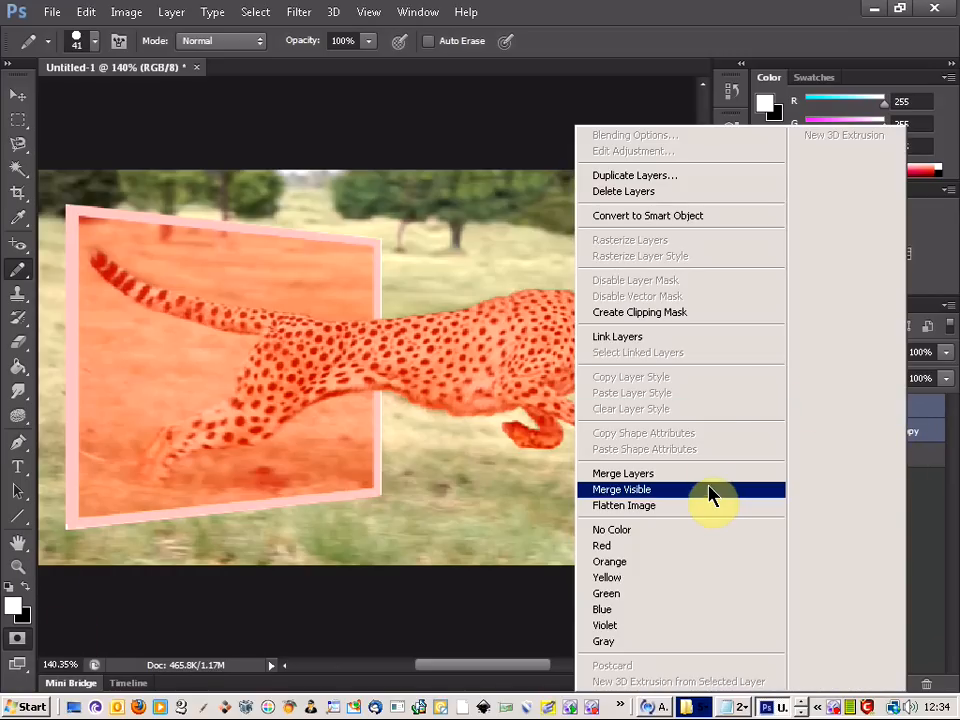
Merge the visible layers into one cheetah-and-frame layer.
click(620, 488)
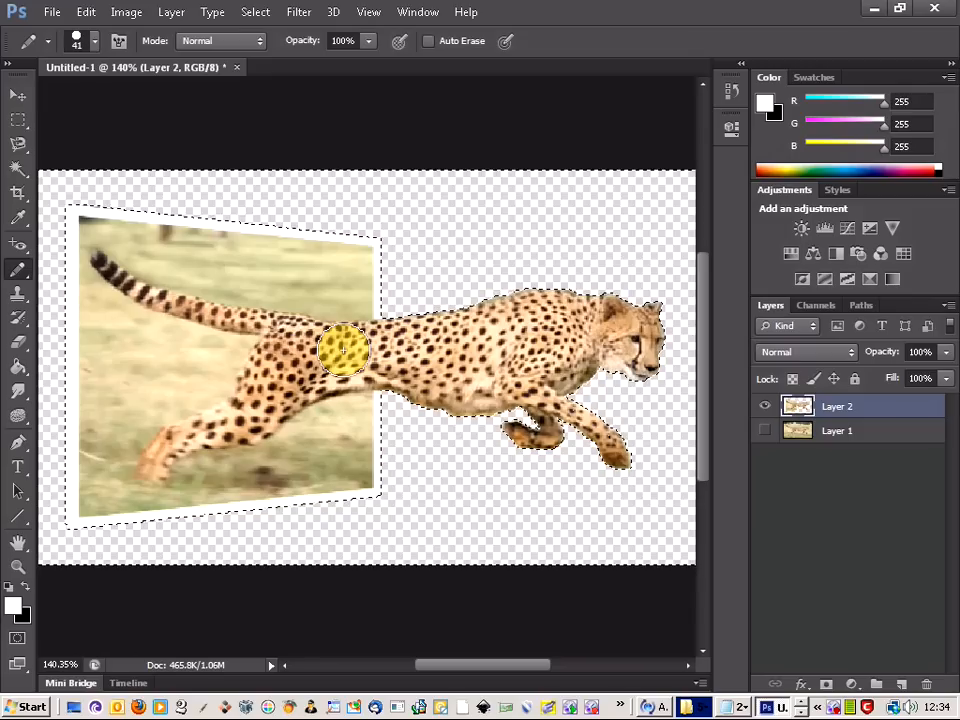
click(18, 118)
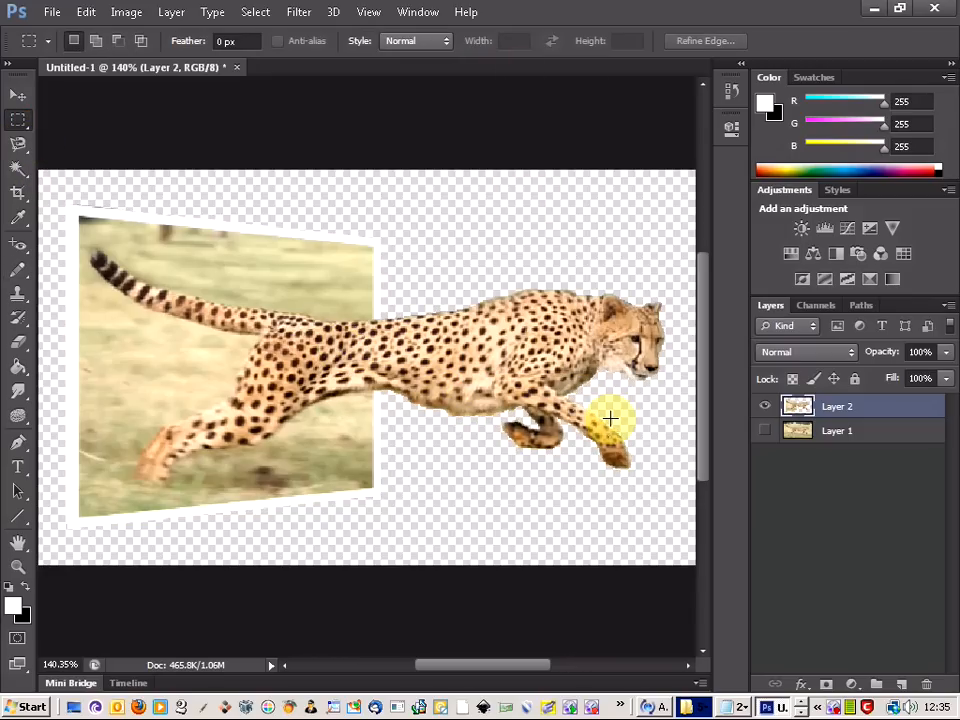
drag(610, 418, 350, 440)
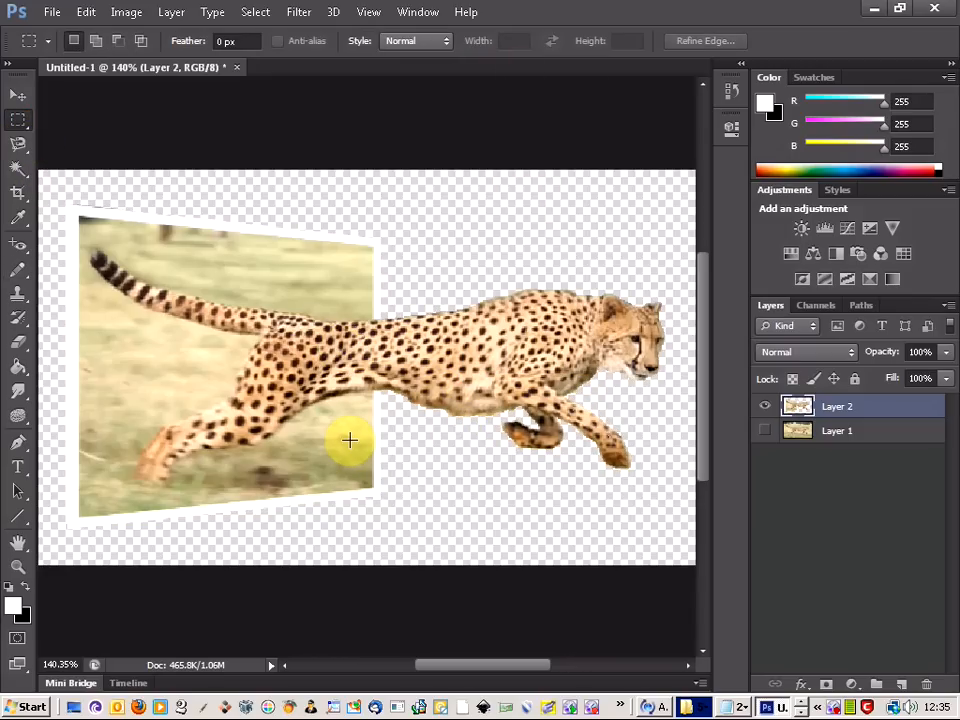
drag(350, 440, 510, 444)
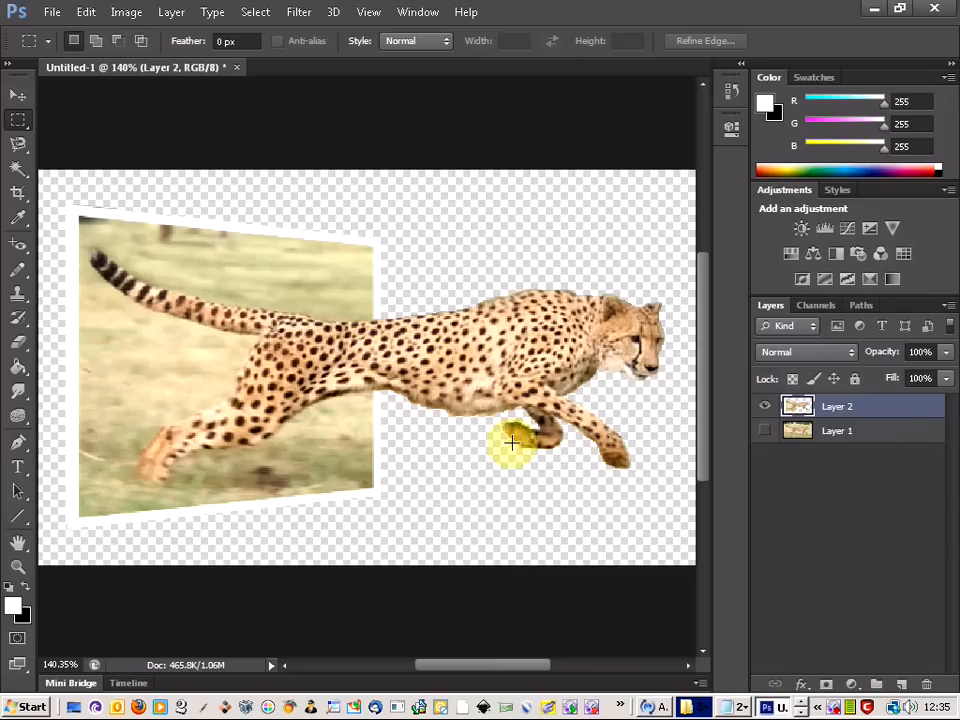
Bring up the Layer Style settings for the cheetah layer with a drop shadow enabled.
right_click(836, 406)
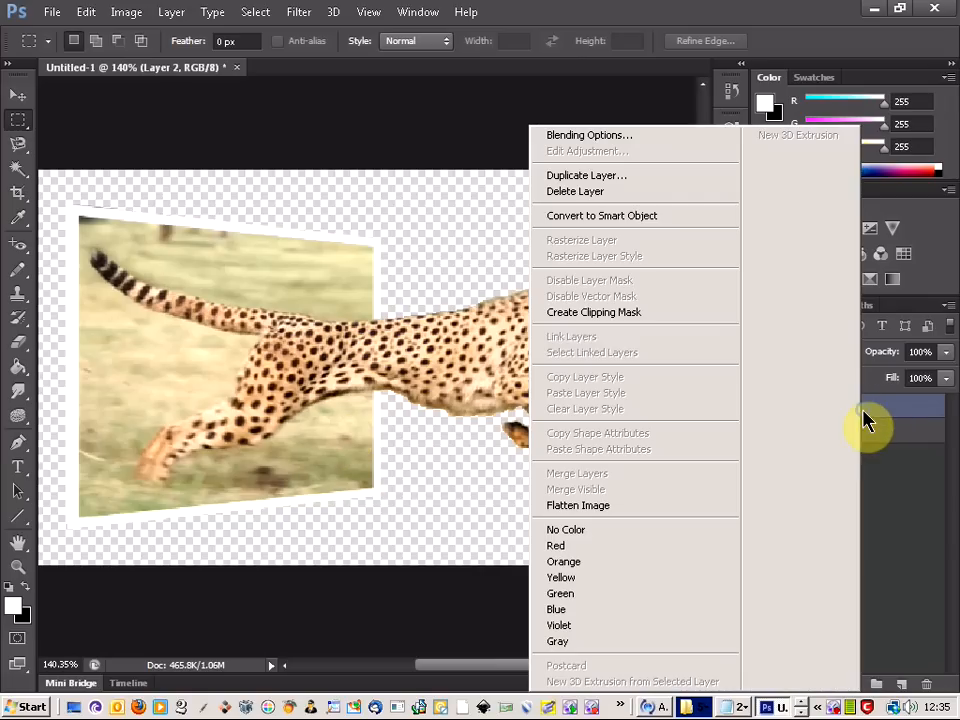
click(588, 136)
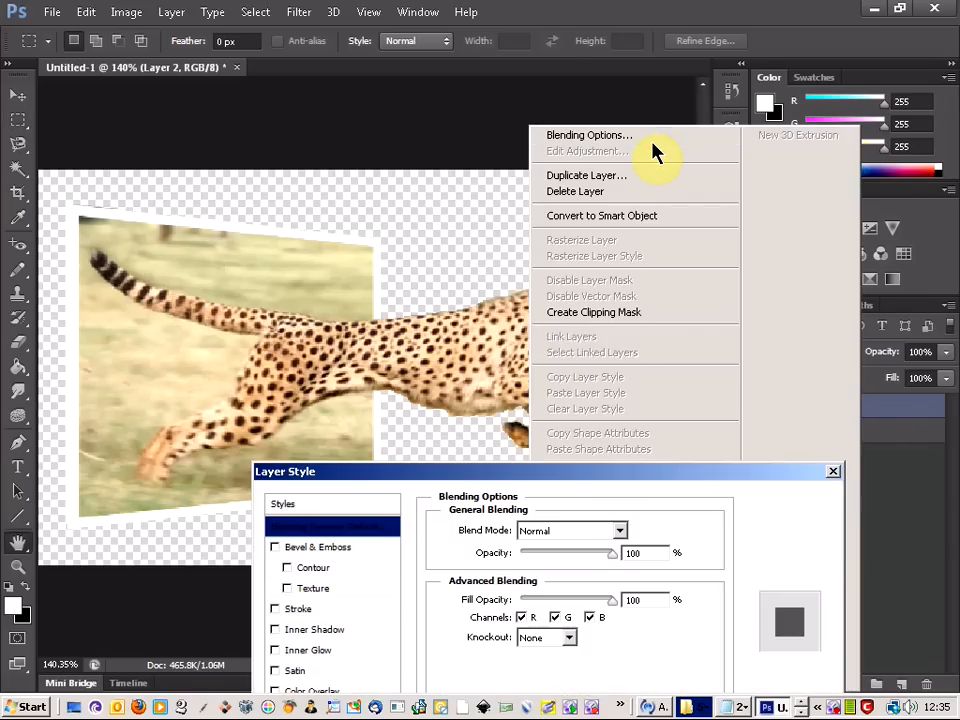
click(588, 136)
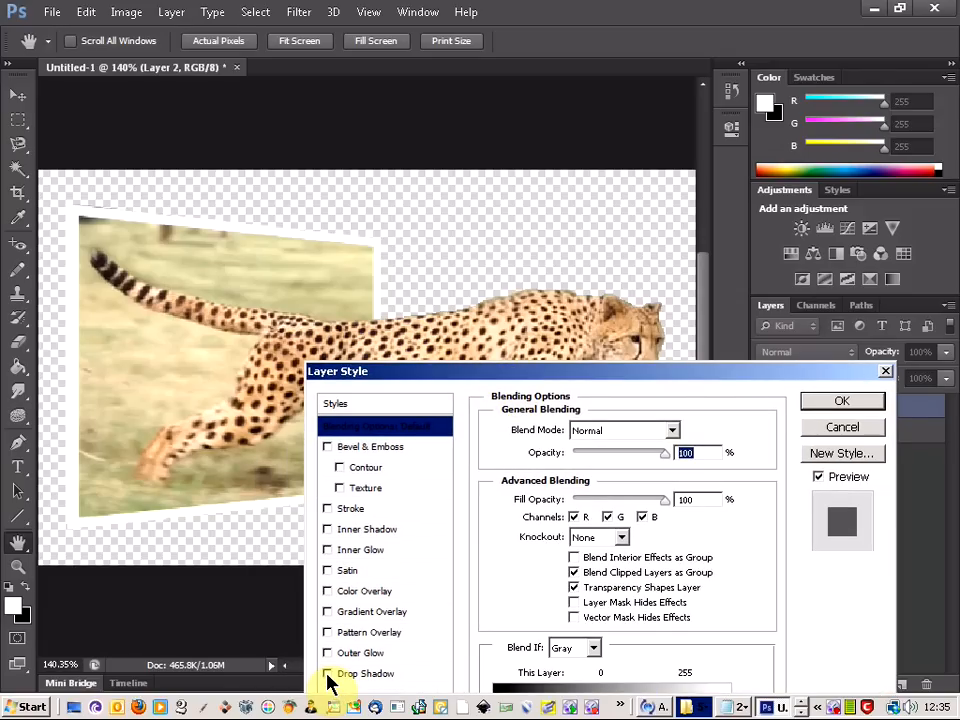
click(328, 672)
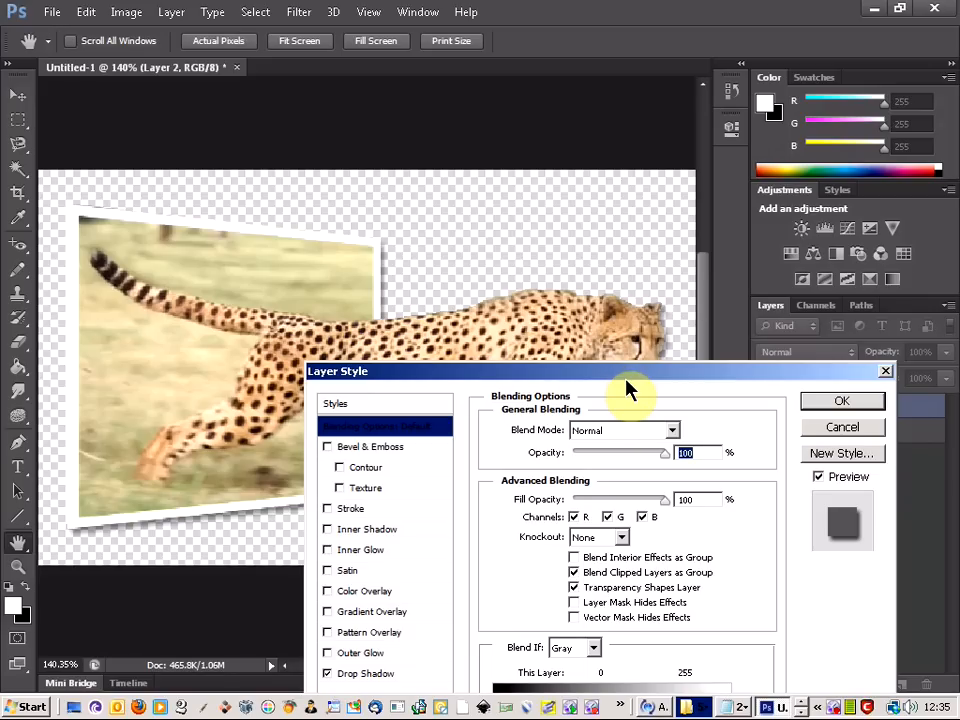
drag(630, 370, 630, 296)
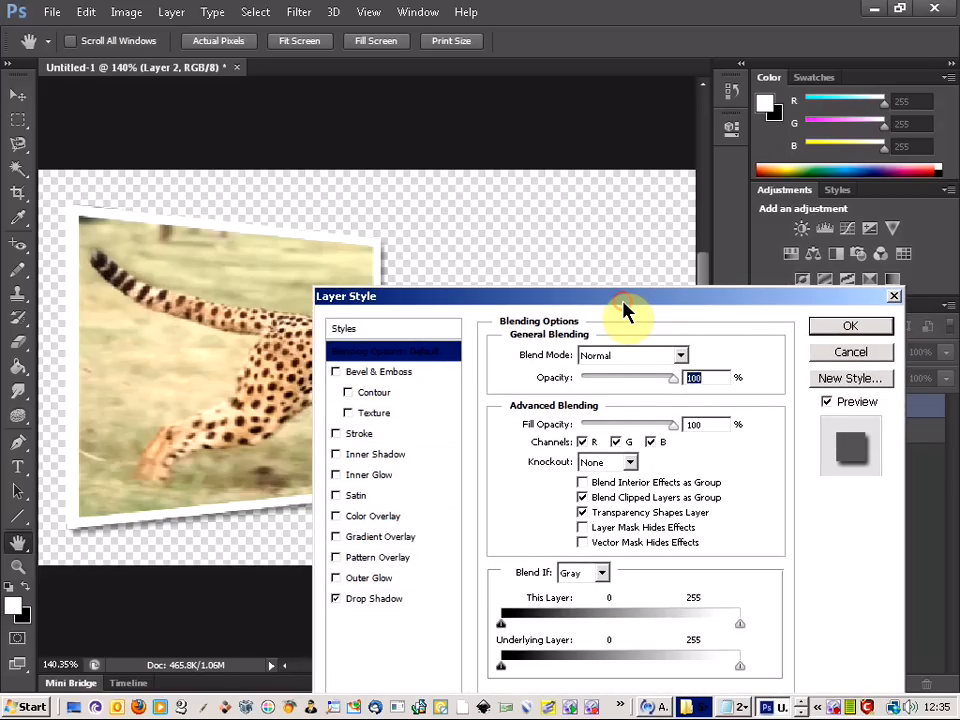
mouse_move(584, 354)
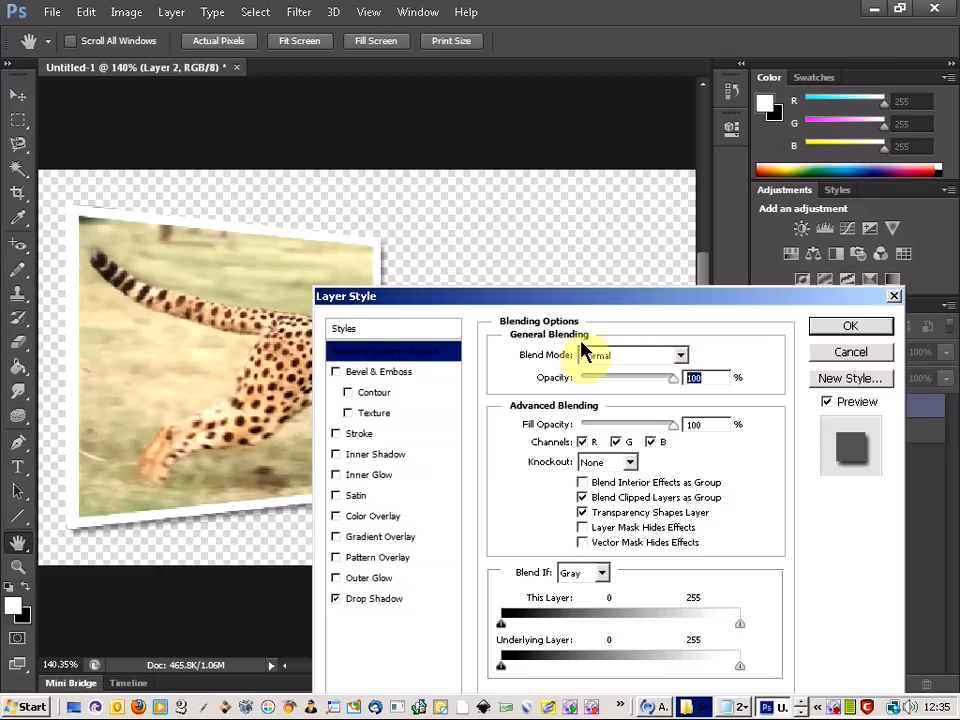
mouse_move(640, 310)
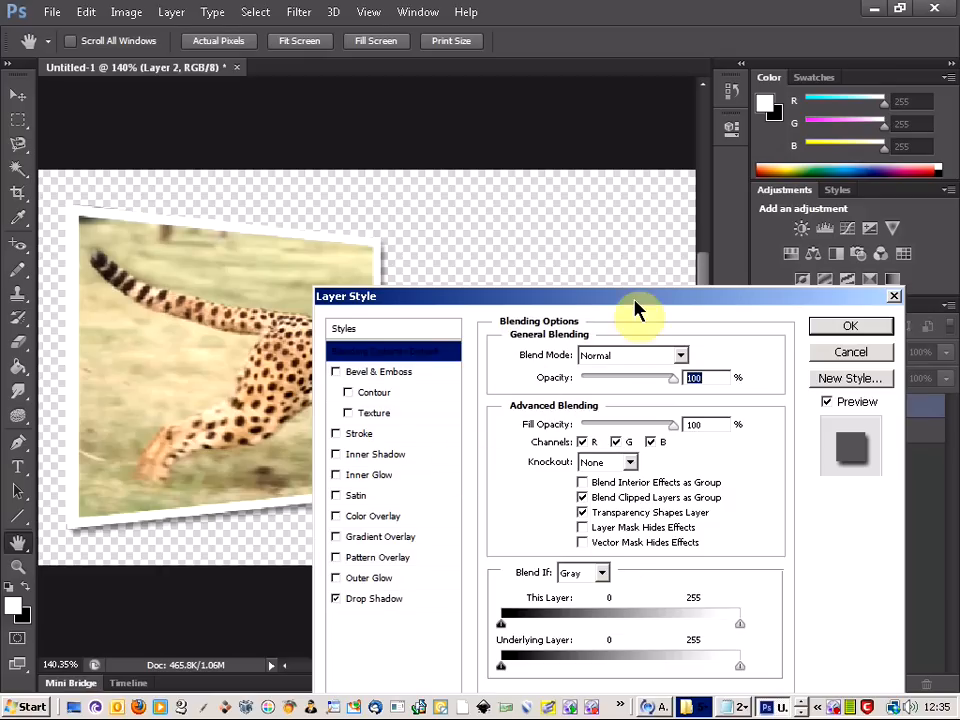
mouse_move(384, 464)
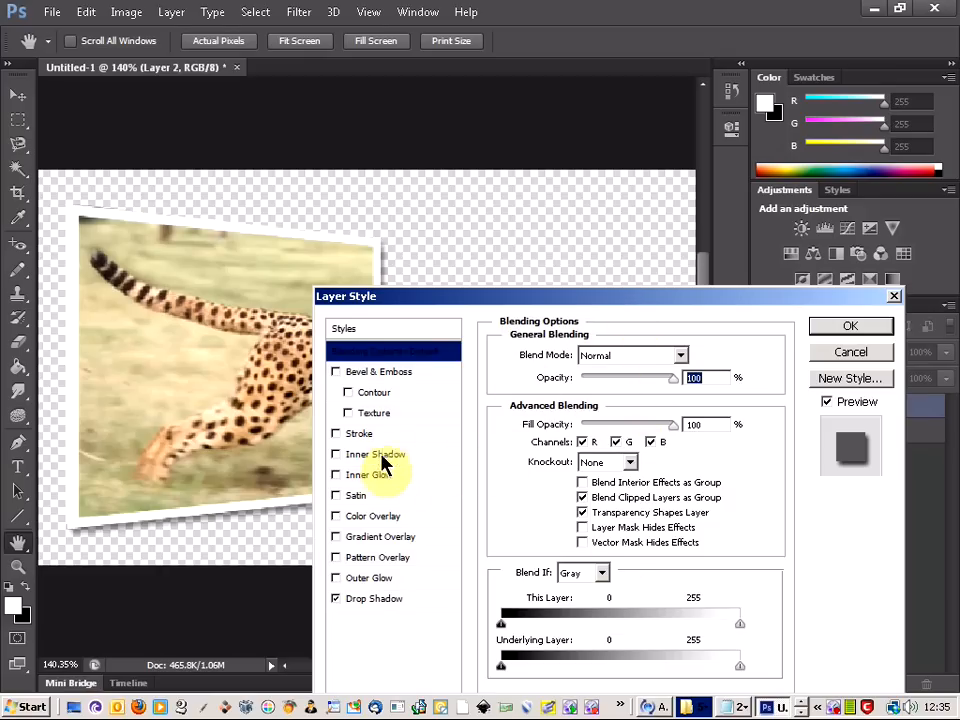
Swap the drop shadow for an inner shadow and push its distance out to darken the frame edges.
click(372, 460)
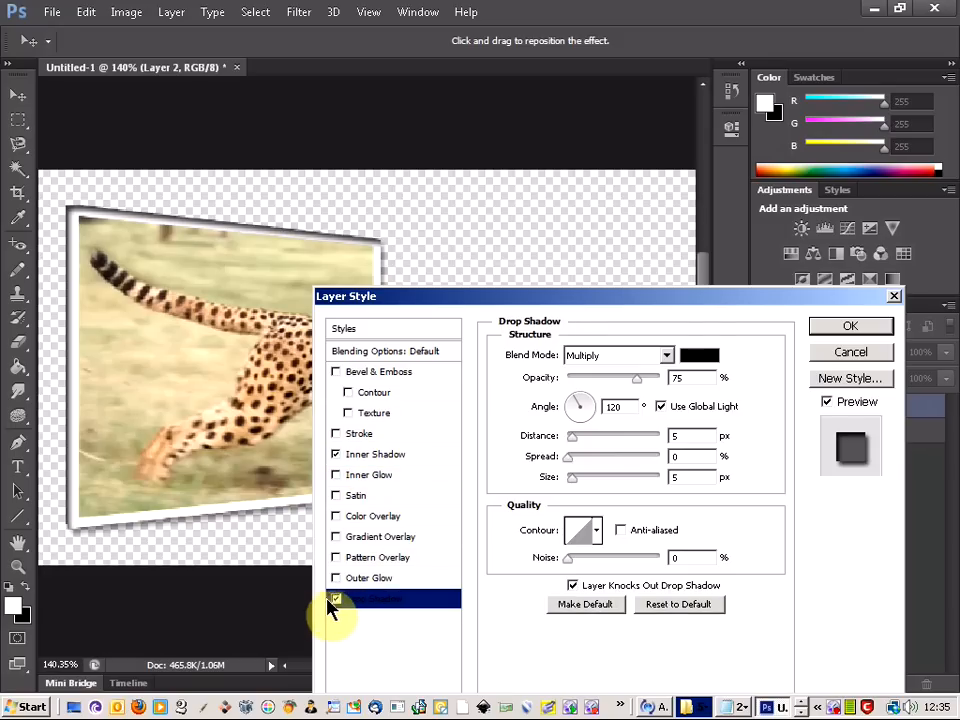
click(376, 454)
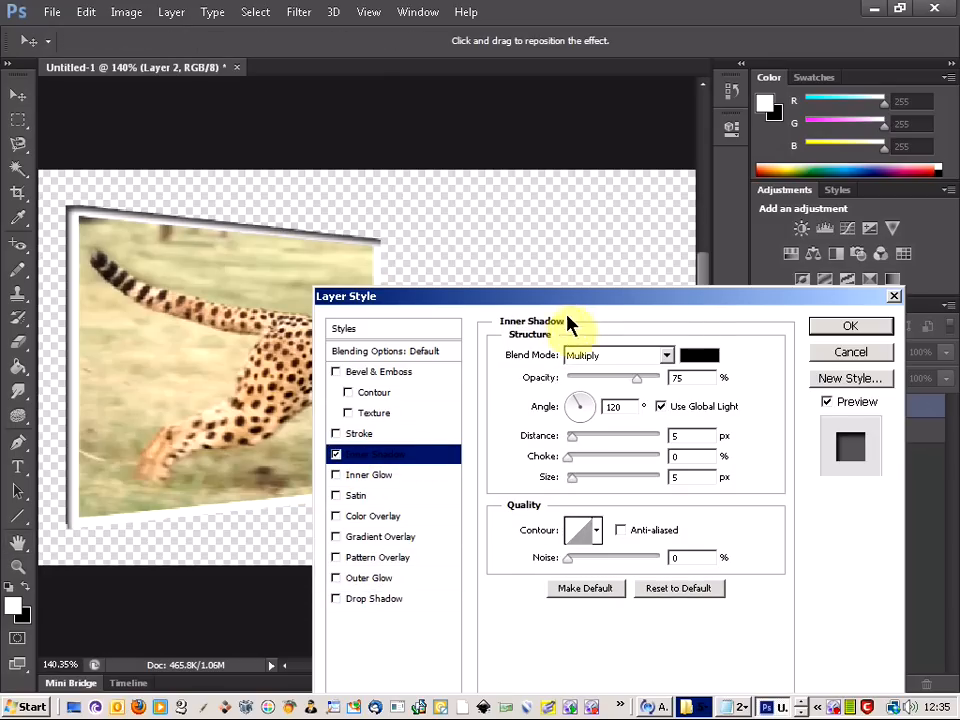
mouse_move(584, 360)
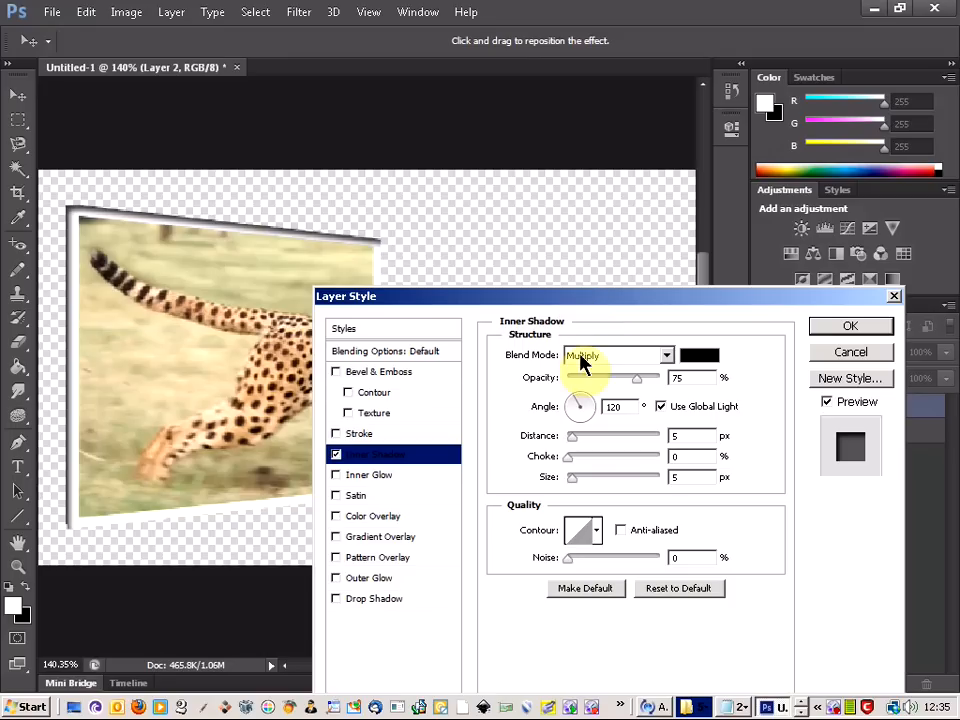
drag(346, 296, 368, 470)
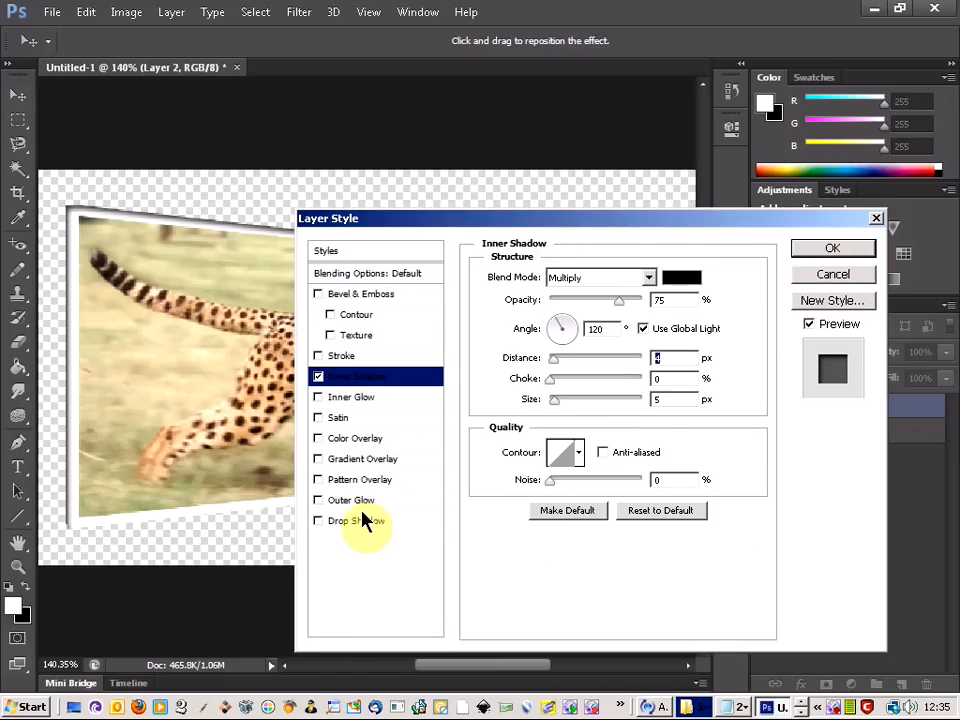
click(356, 520)
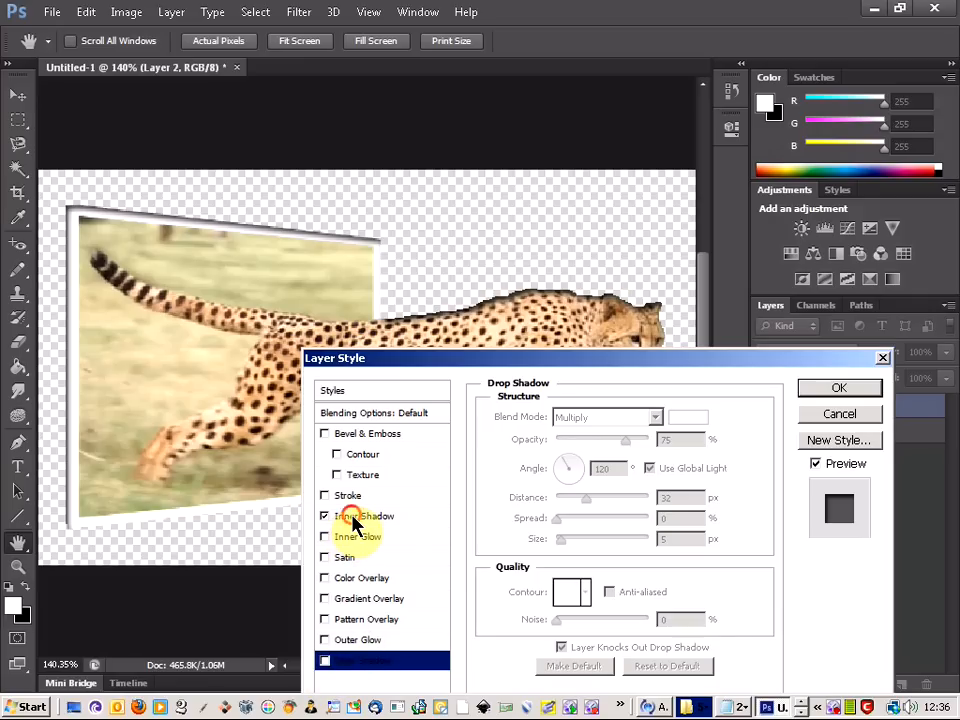
click(364, 516)
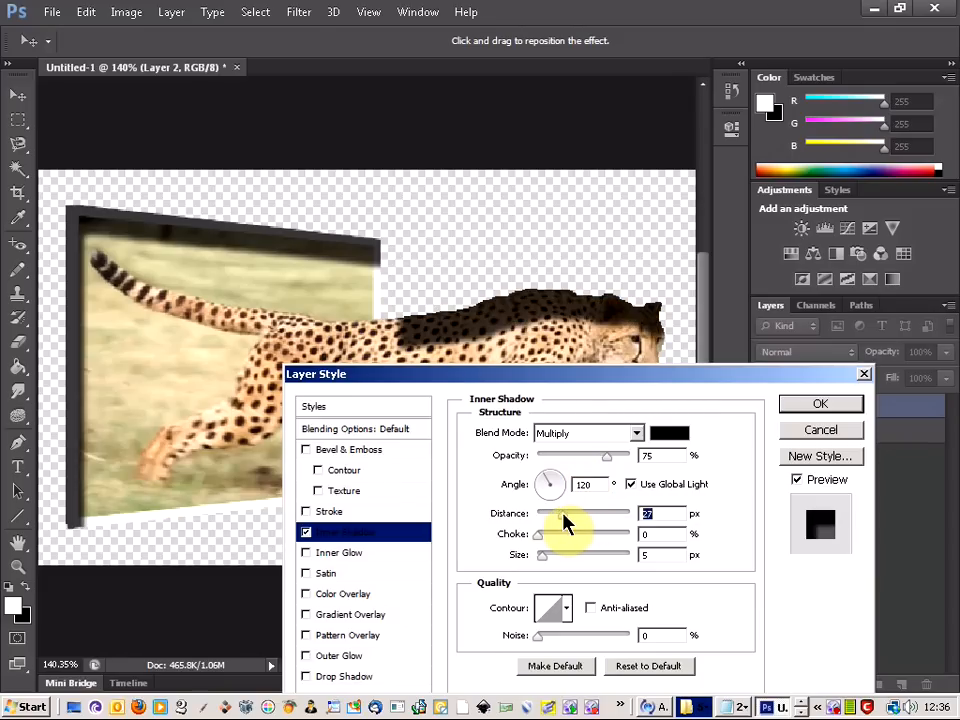
drag(604, 512, 536, 512)
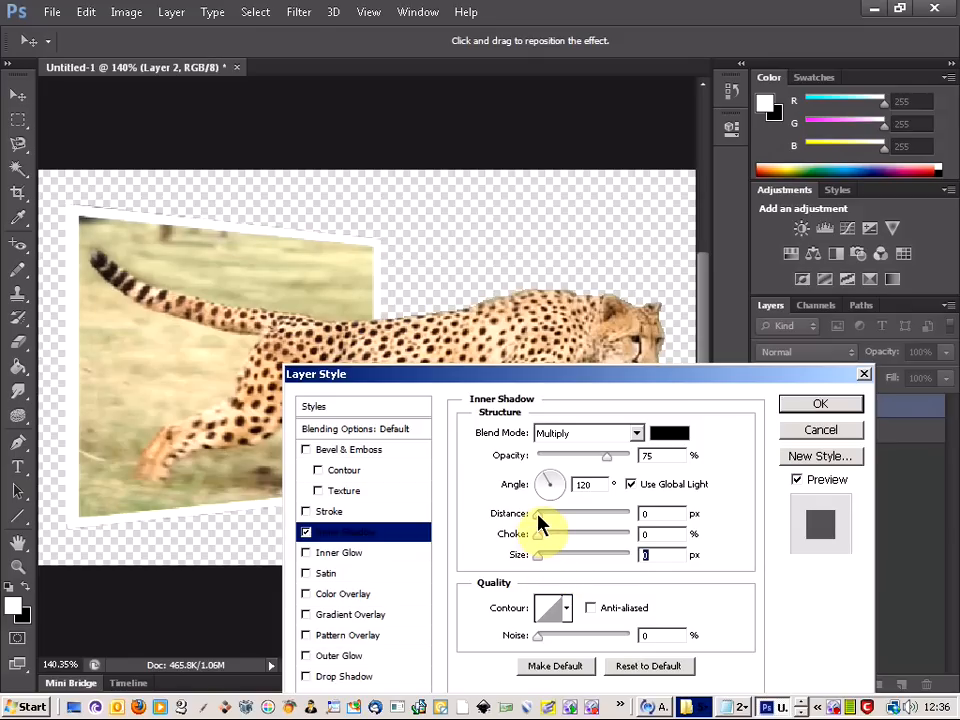
drag(536, 512, 552, 512)
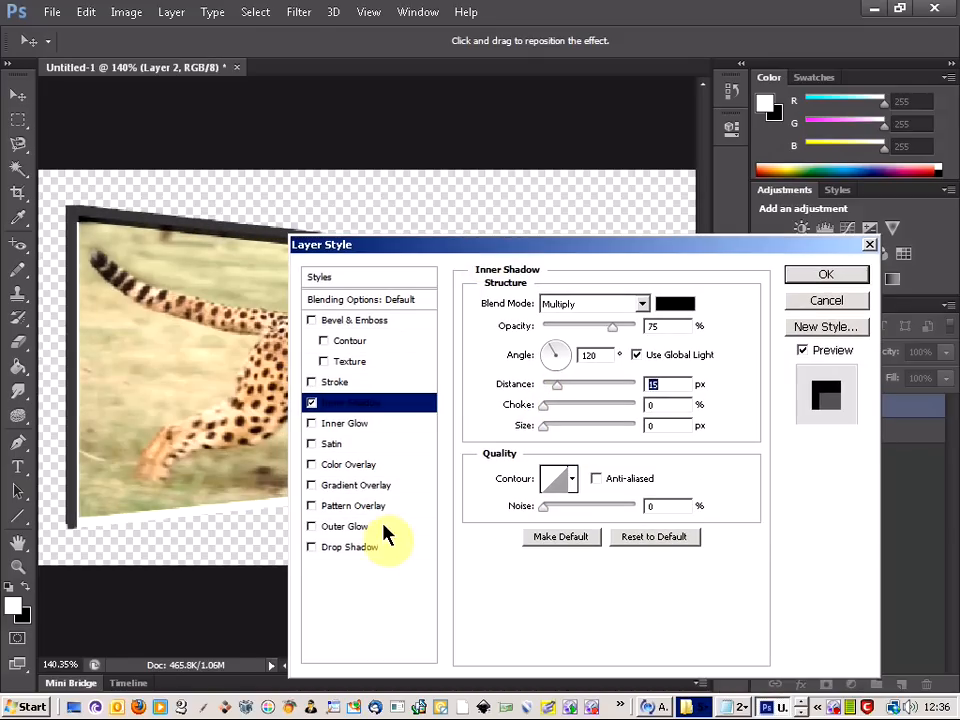
Use a drop shadow instead of the inner shadow, distance 25 px at 66% opacity, and apply it.
click(348, 548)
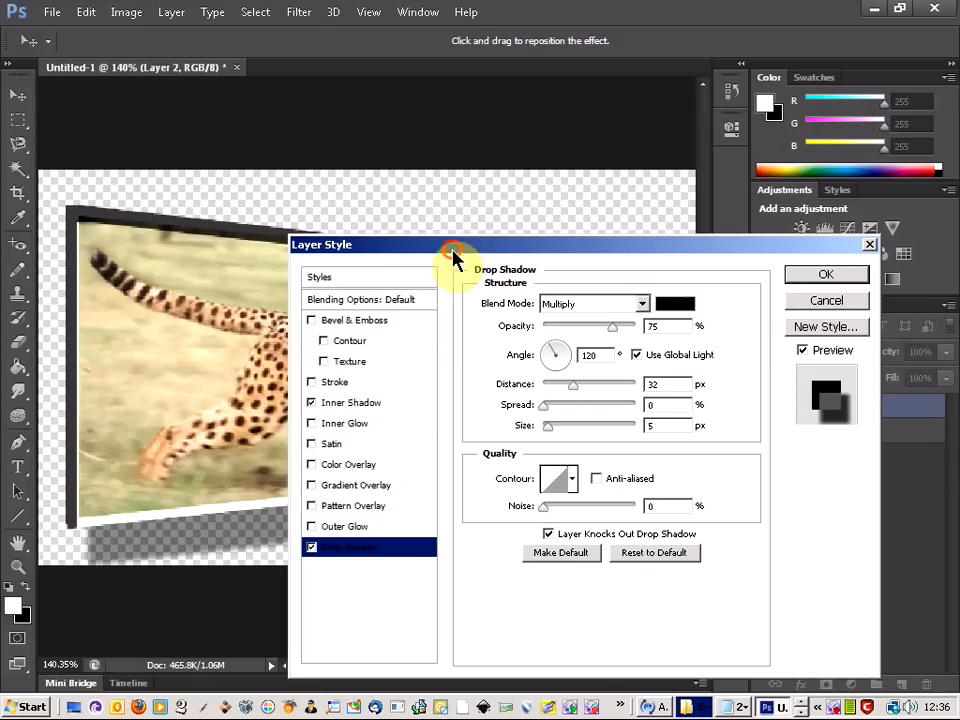
mouse_move(436, 444)
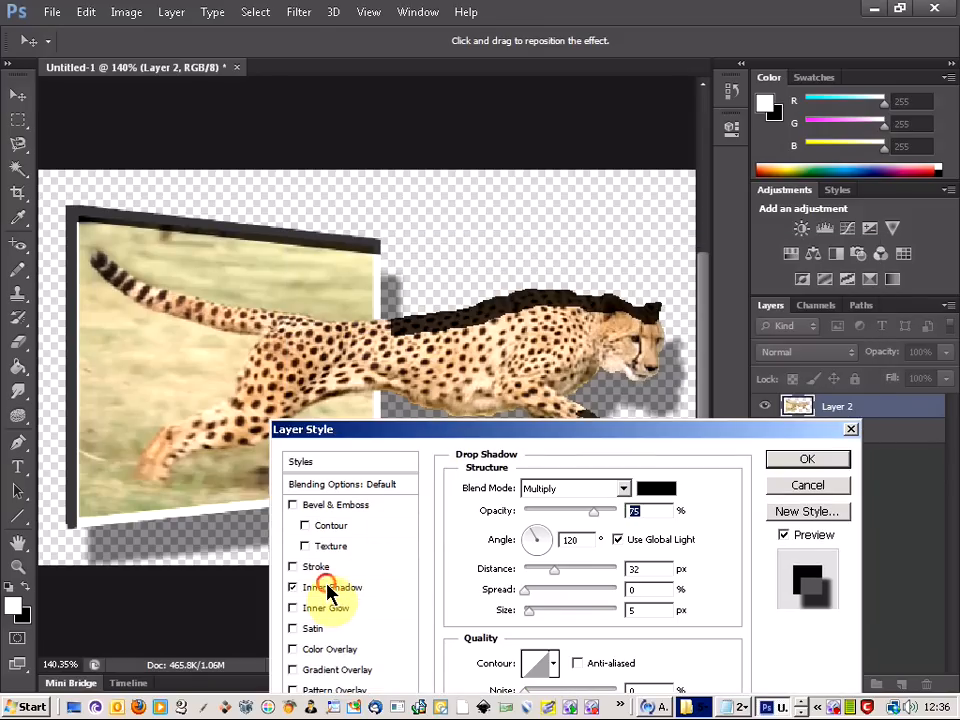
click(332, 588)
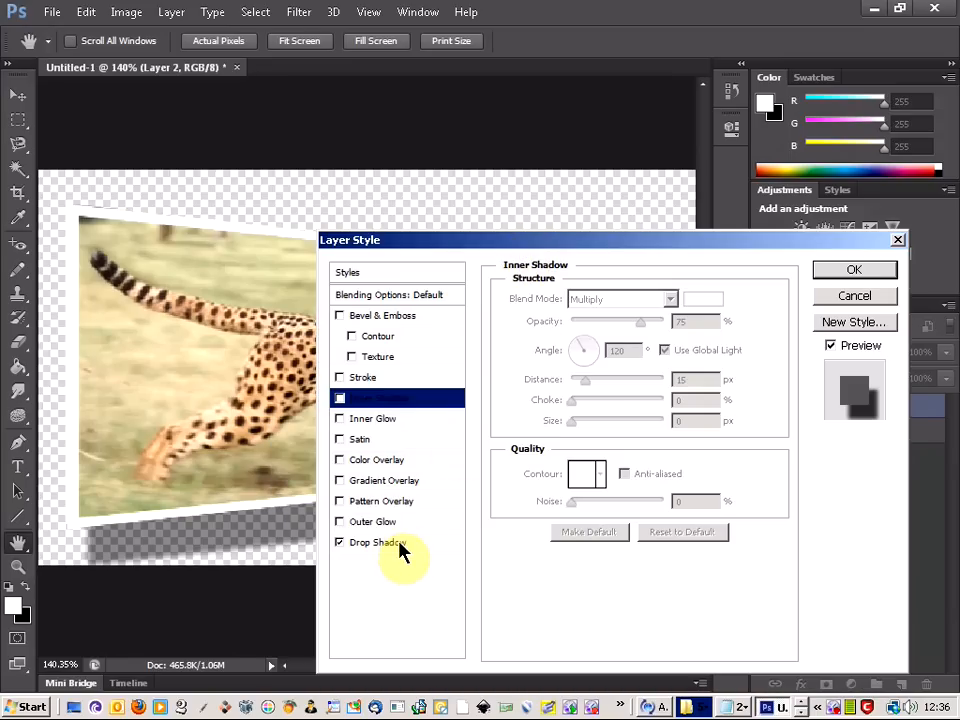
click(378, 542)
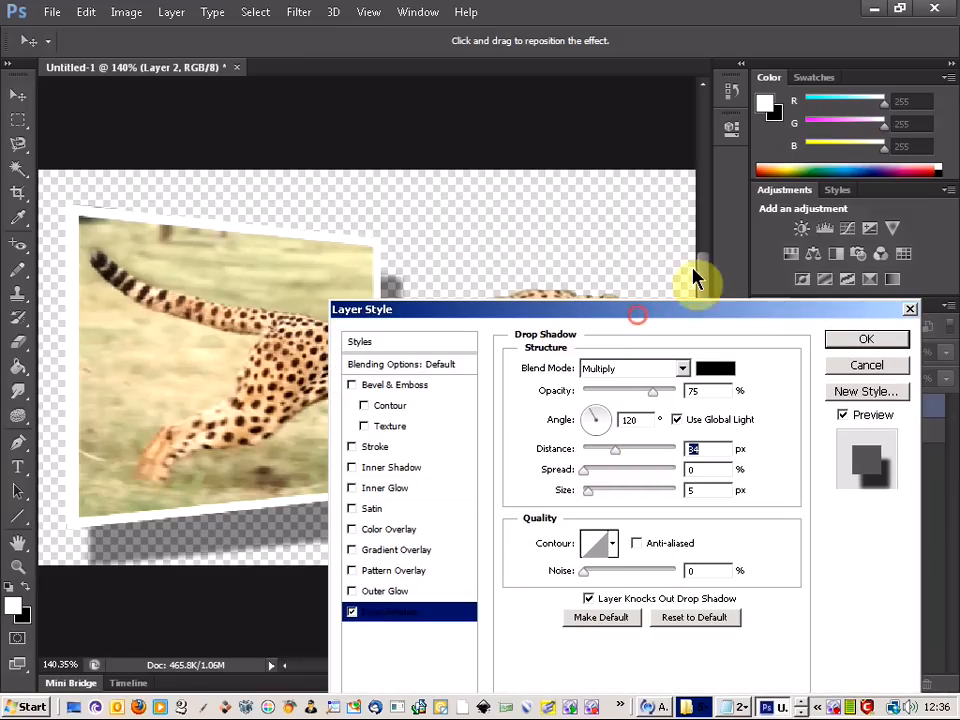
drag(362, 308, 588, 228)
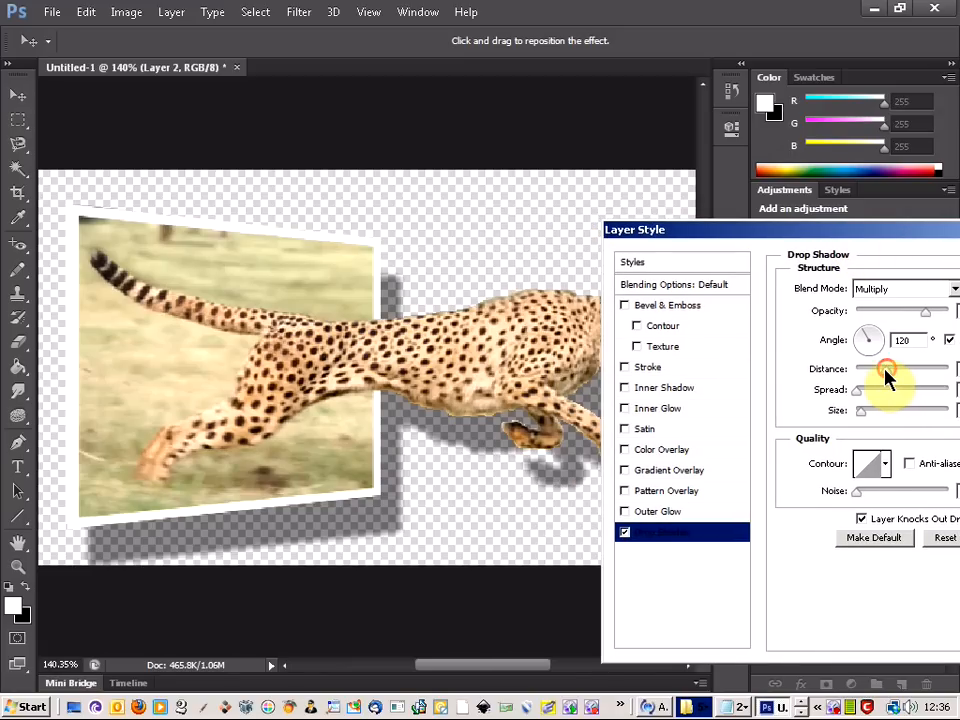
drag(884, 368, 870, 368)
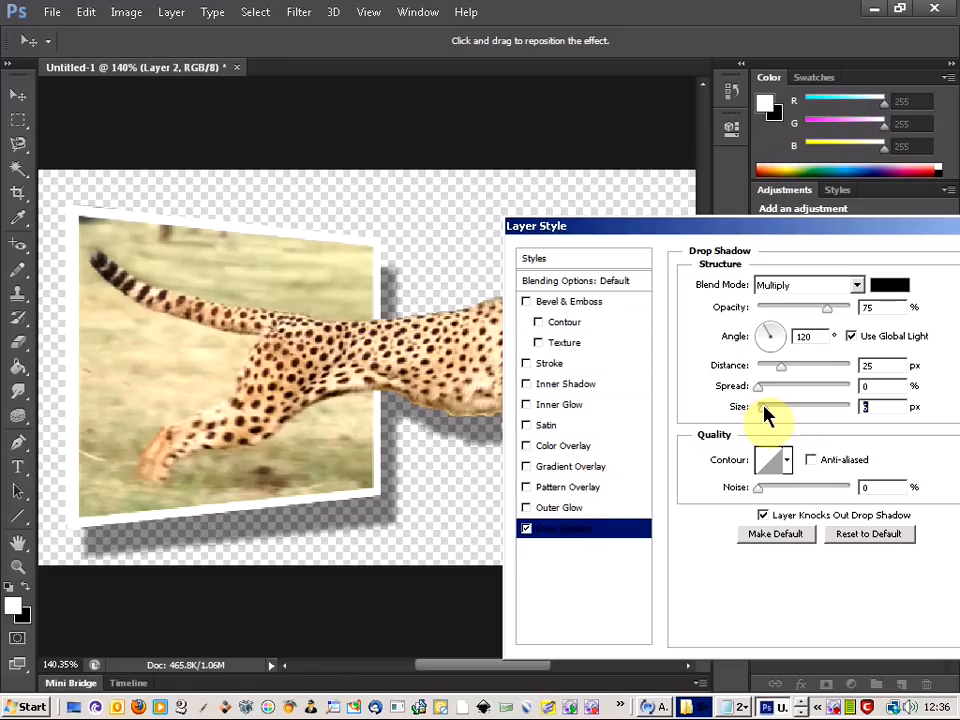
mouse_move(822, 316)
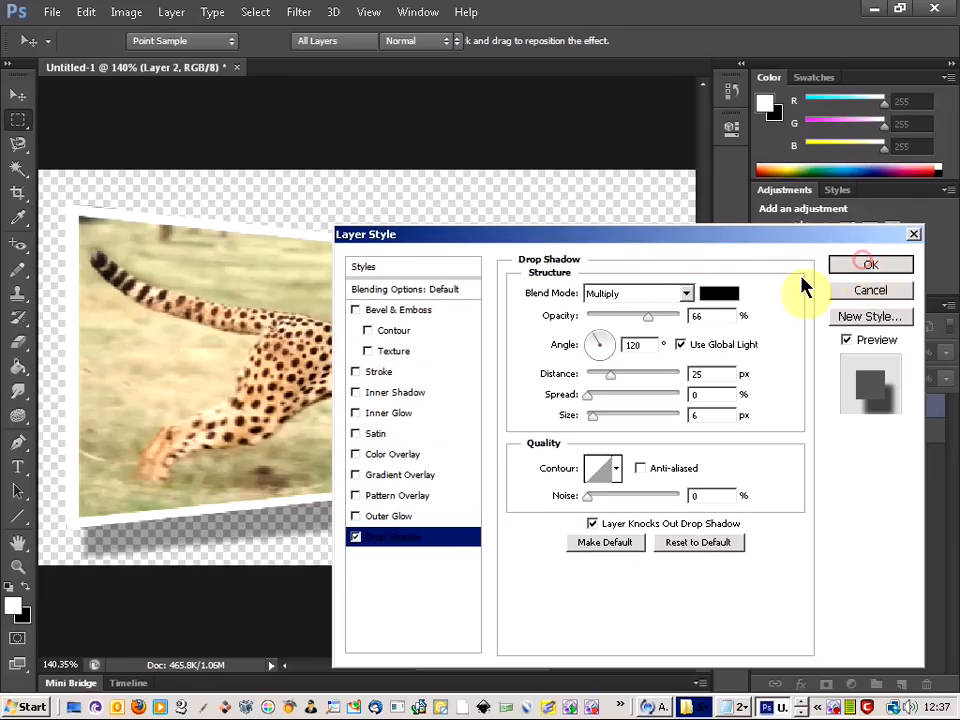
click(870, 264)
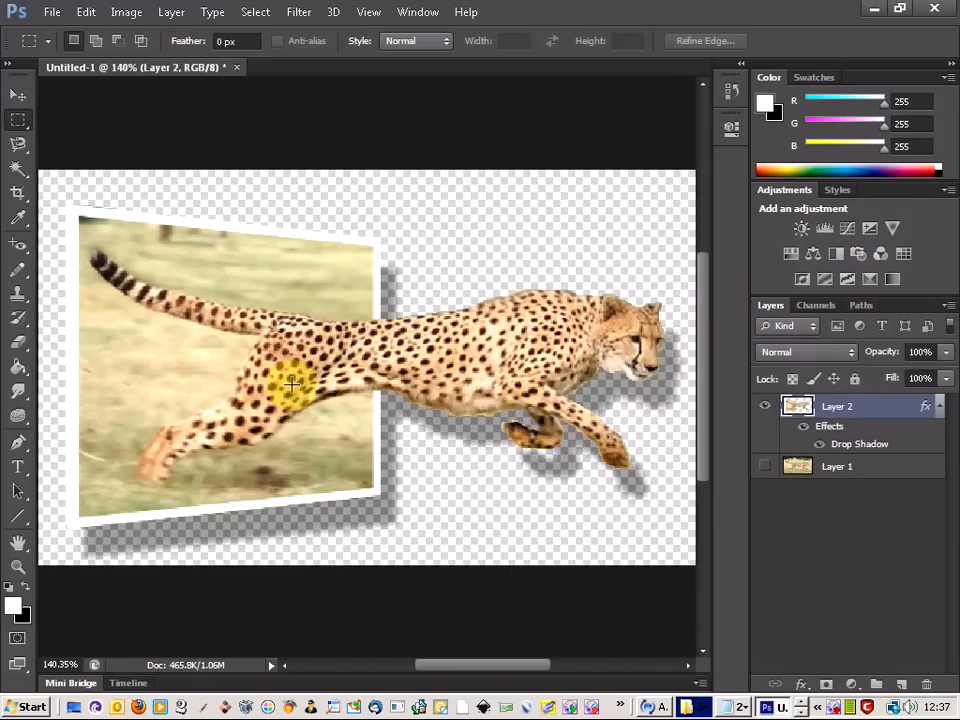